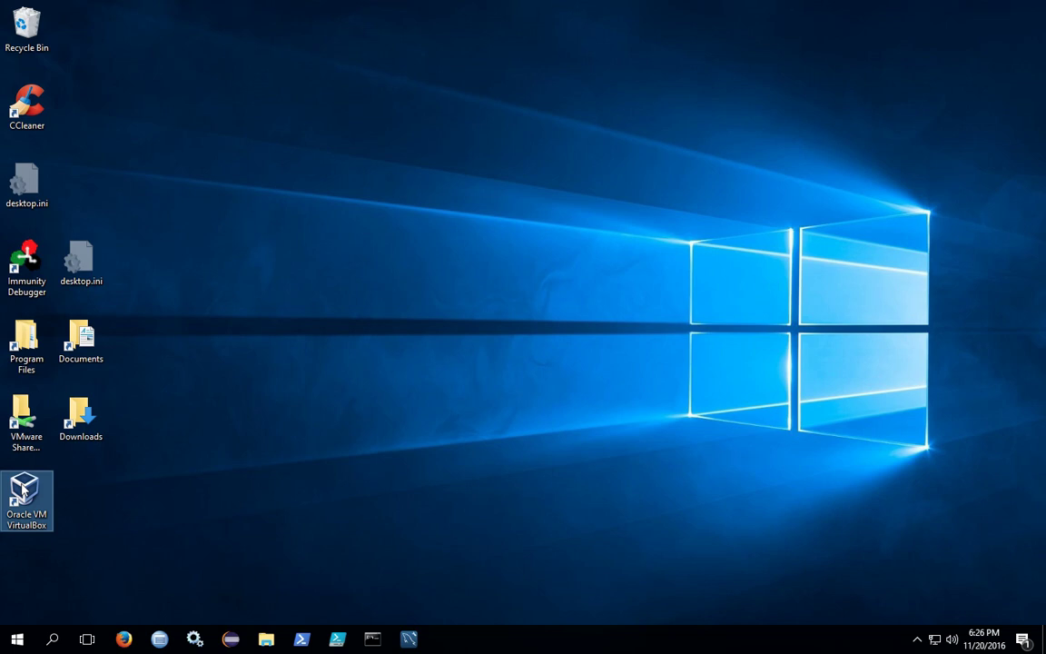
Launch Oracle VM VirtualBox and start Machine > Add to pick an existing machine file
{"action": "double_click", "coordinate": [26, 509]}
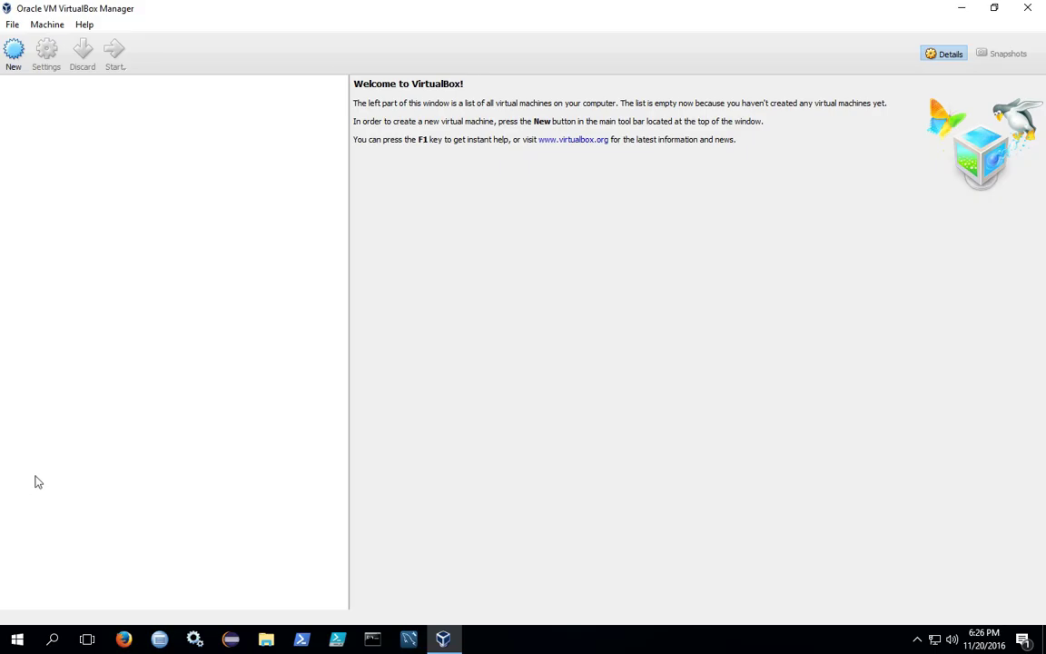
{"action": "mouse_move", "coordinate": [75, 45]}
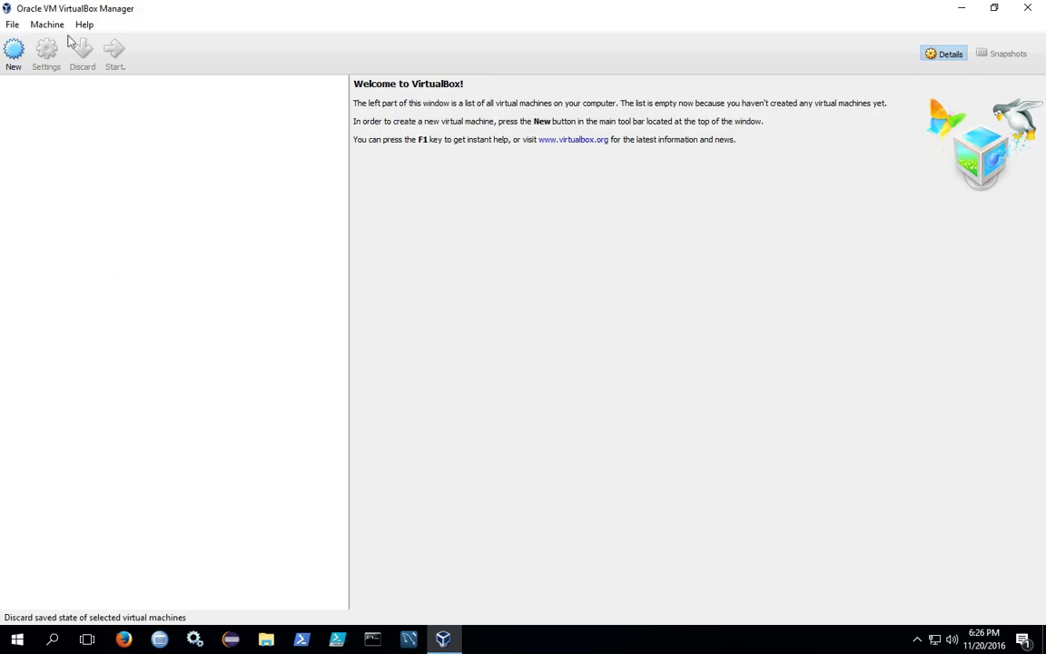
{"action": "left_click", "coordinate": [54, 23]}
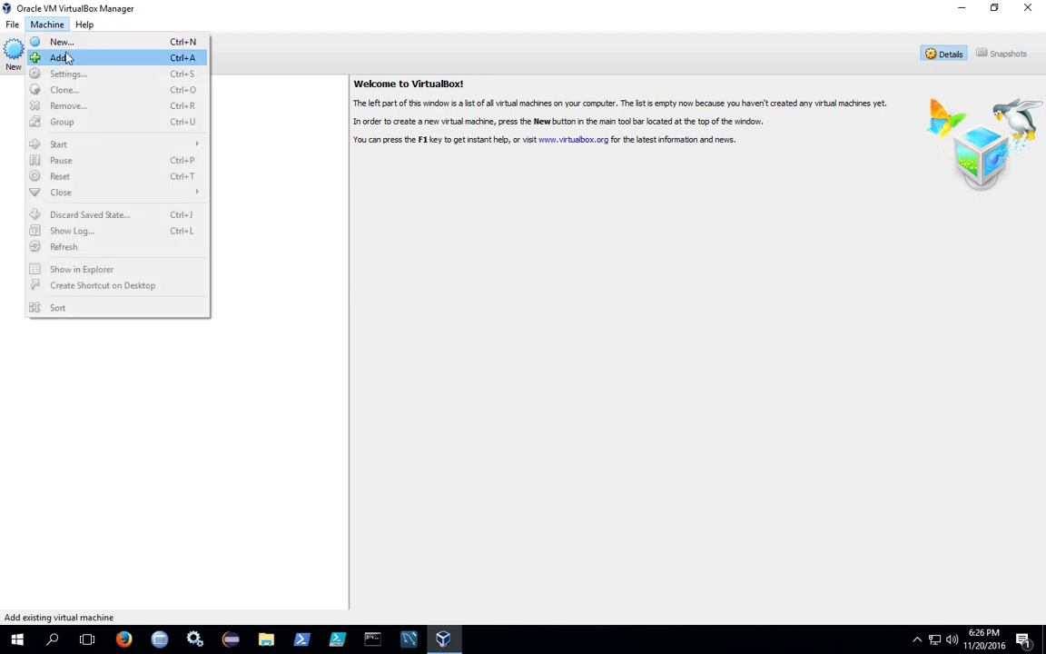
{"action": "left_click", "coordinate": [60, 58]}
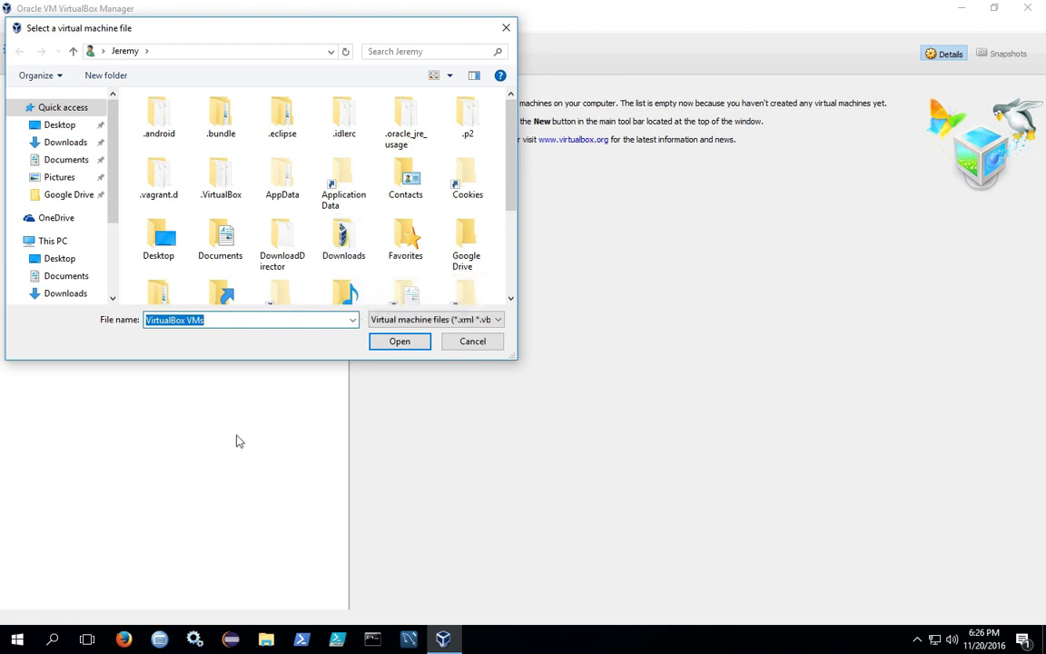
{"action": "mouse_move", "coordinate": [261, 569]}
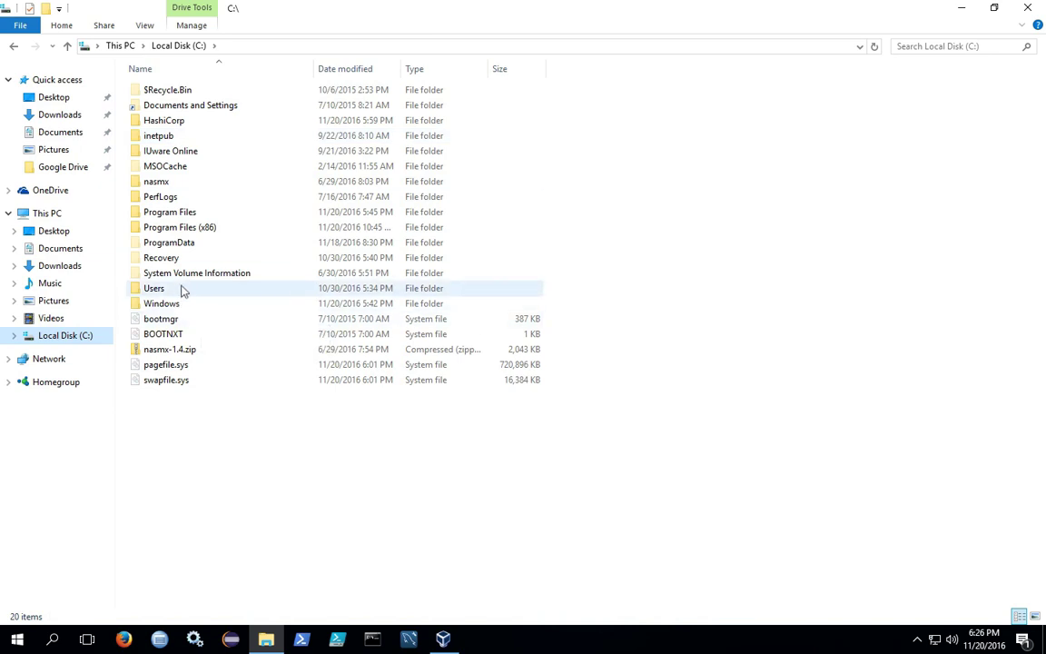
In C:\Users\<user>, add a new folder and name it VirtualBox-VMs
{"action": "double_click", "coordinate": [154, 288]}
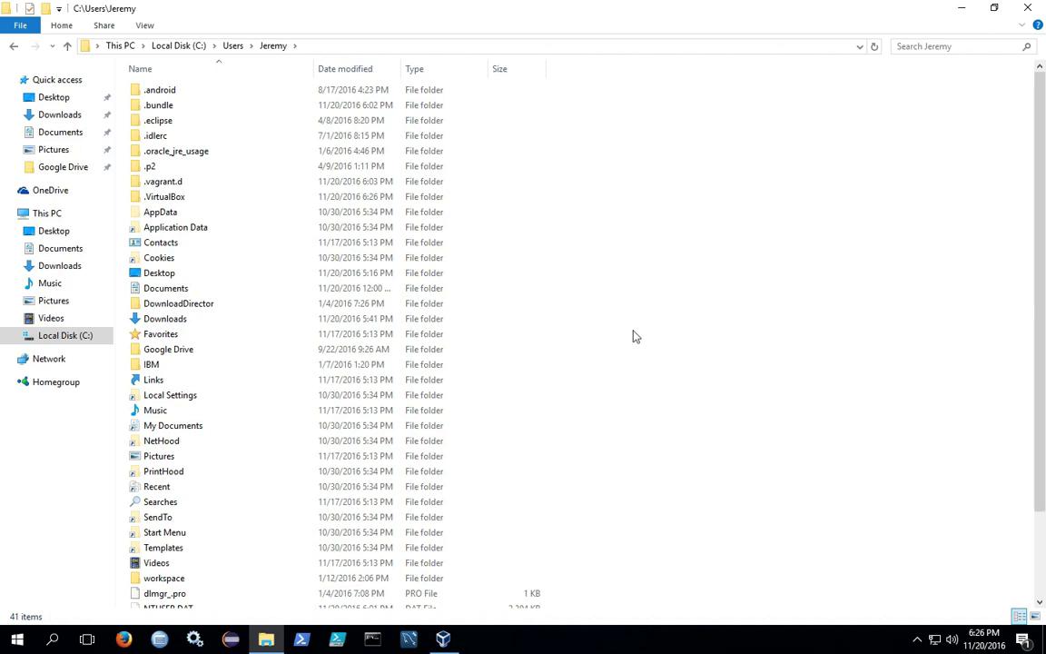
{"action": "right_click", "coordinate": [637, 336]}
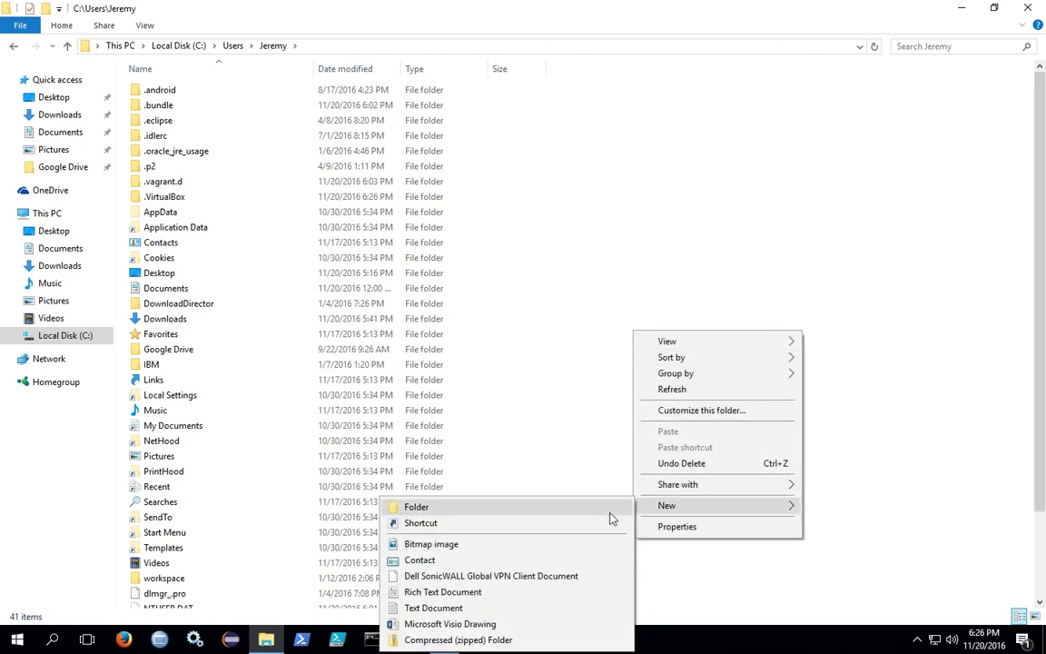
{"action": "left_click", "coordinate": [416, 506]}
{"action": "type", "text": "VirtualBox VMs"}
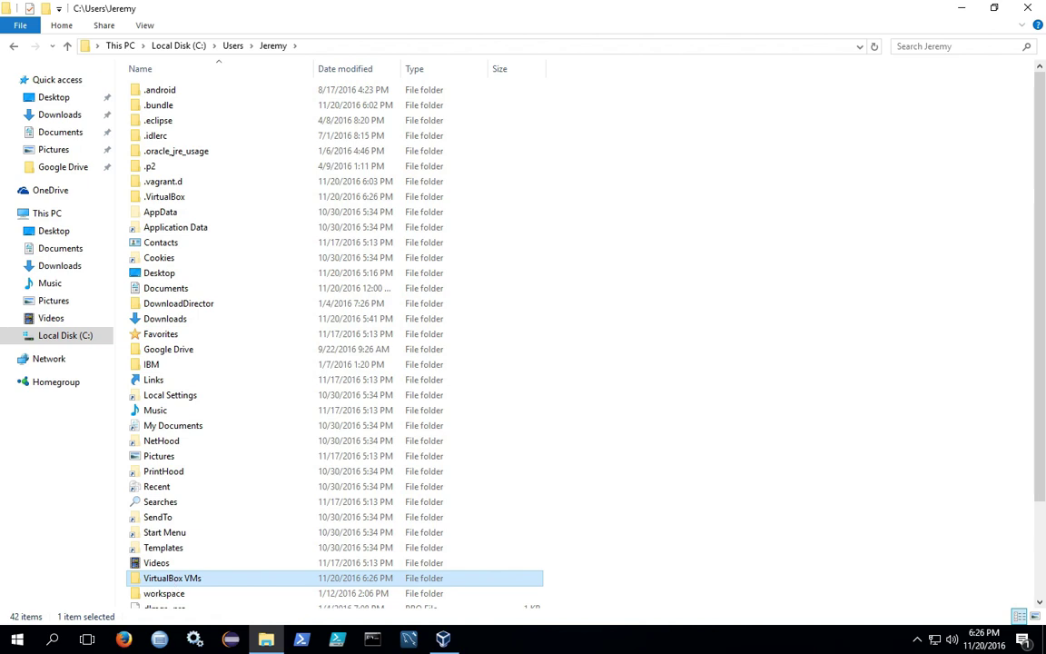
{"action": "left_click", "coordinate": [172, 578]}
{"action": "type", "text": "-"}
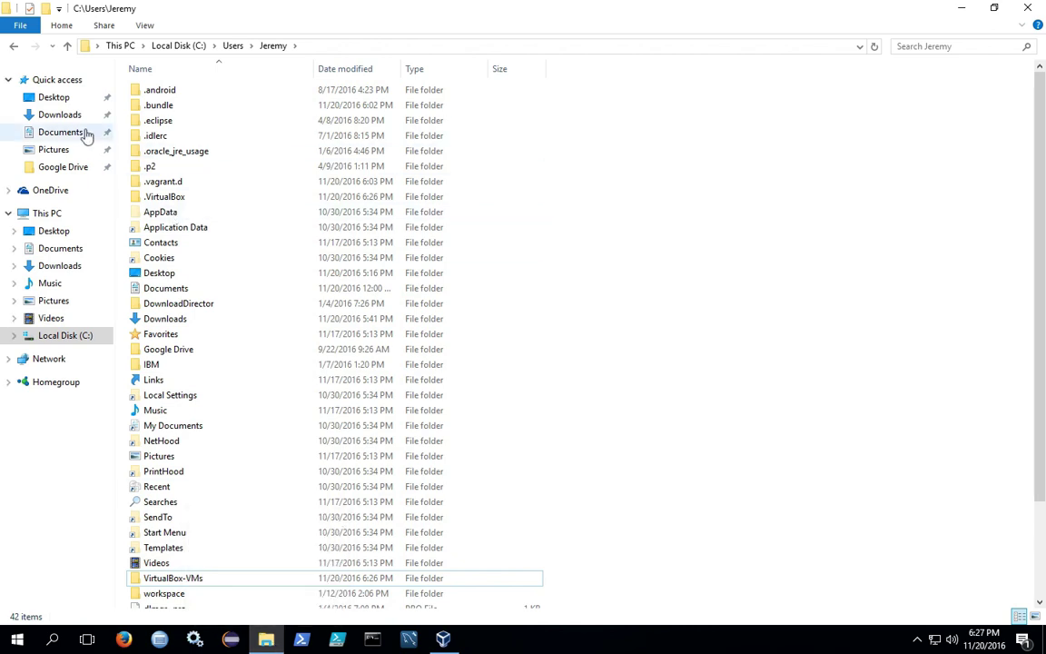
Select metasploitable-linux-2.0.0.zip in Downloads and place it inside VirtualBox-VMs
{"action": "left_click", "coordinate": [56, 114]}
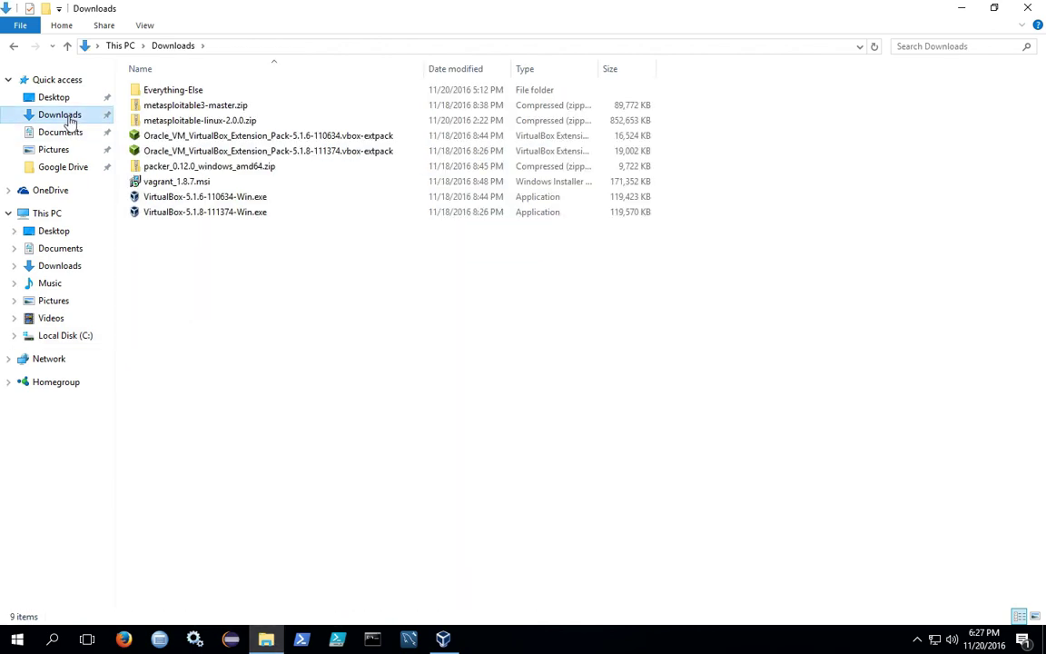
{"action": "left_click", "coordinate": [200, 120]}
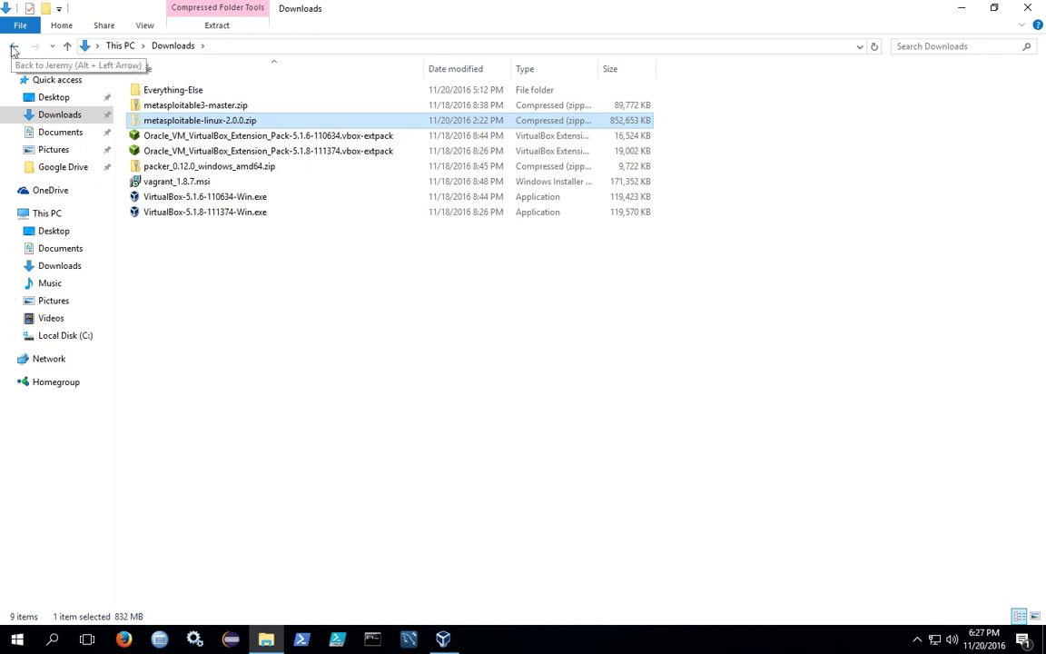
{"action": "left_click", "coordinate": [18, 48]}
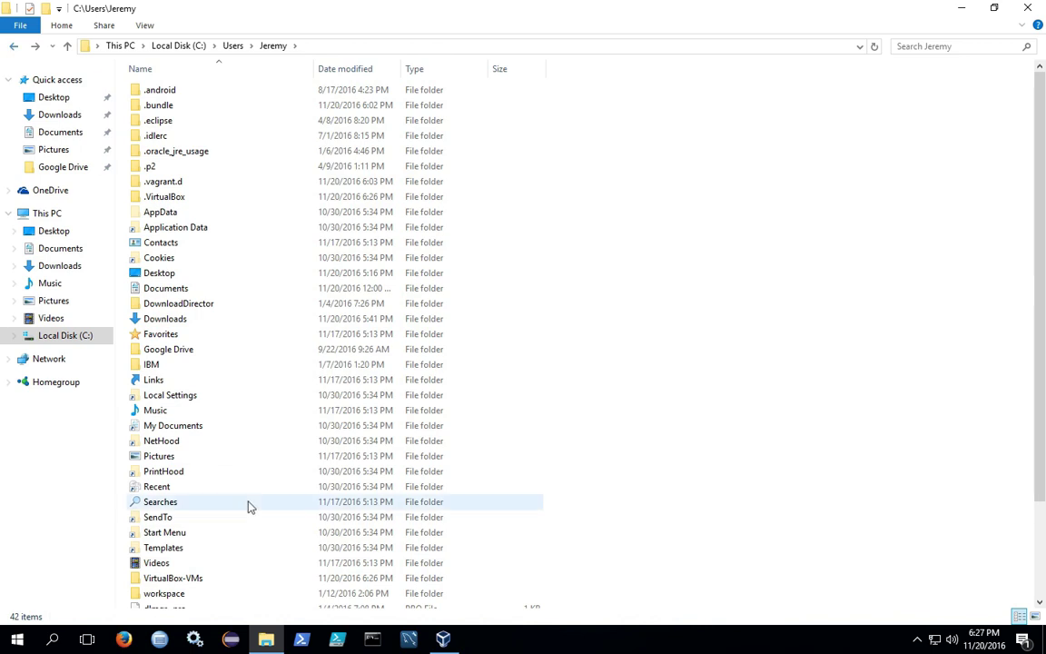
{"action": "double_click", "coordinate": [172, 574]}
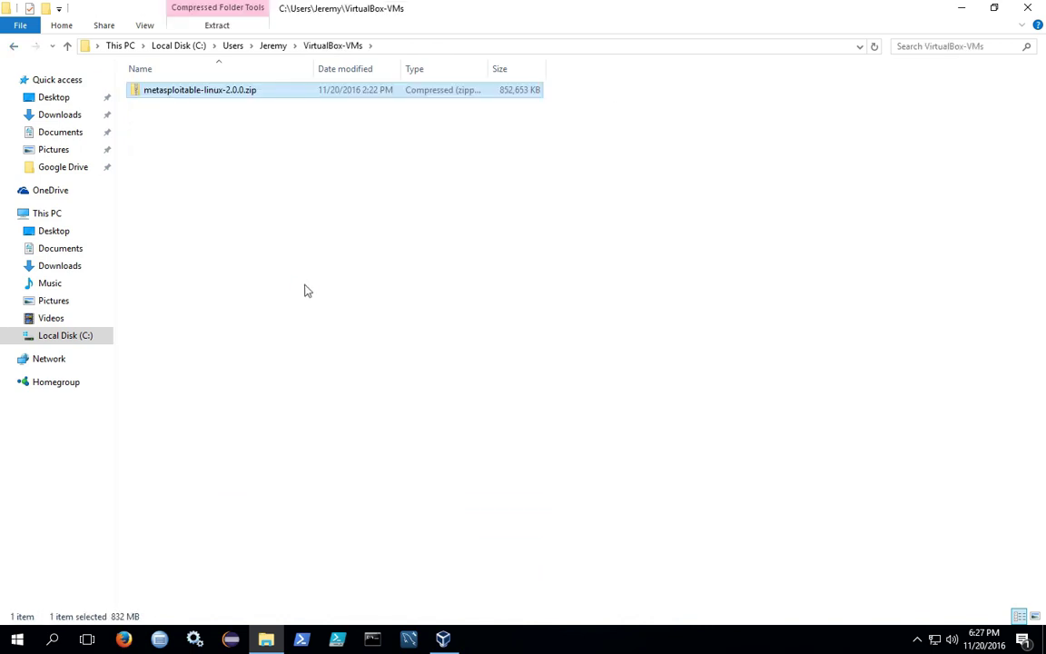
Extract All of metasploitable-linux-2.0.0.zip into the suggested metasploitable-linux-2.0.0 folder
{"action": "right_click", "coordinate": [227, 90]}
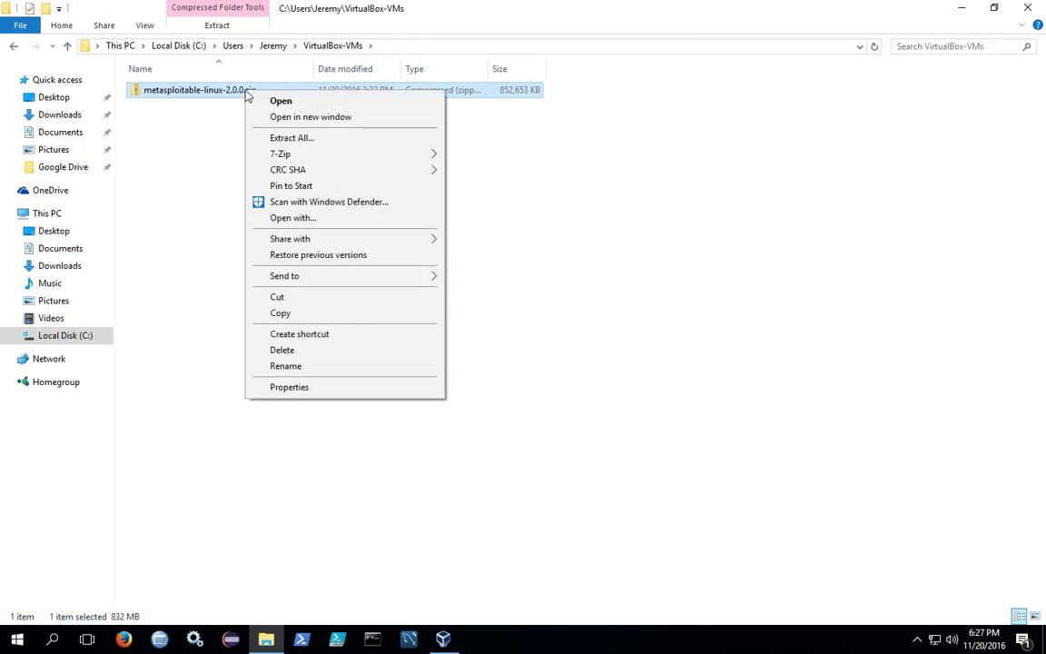
{"action": "left_click", "coordinate": [290, 137]}
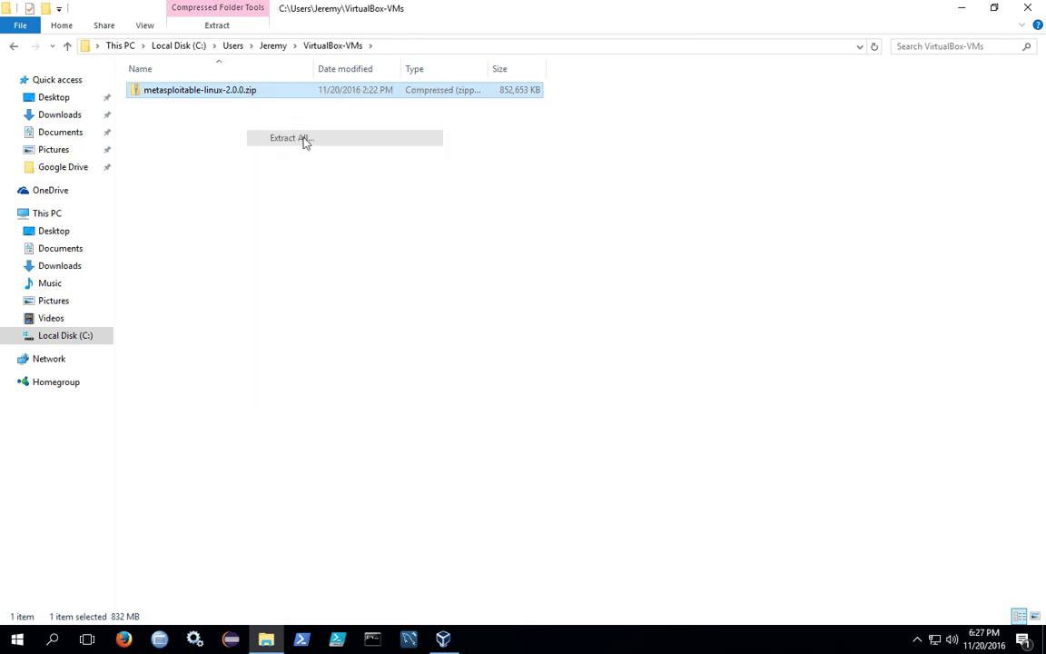
{"action": "left_click", "coordinate": [289, 138]}
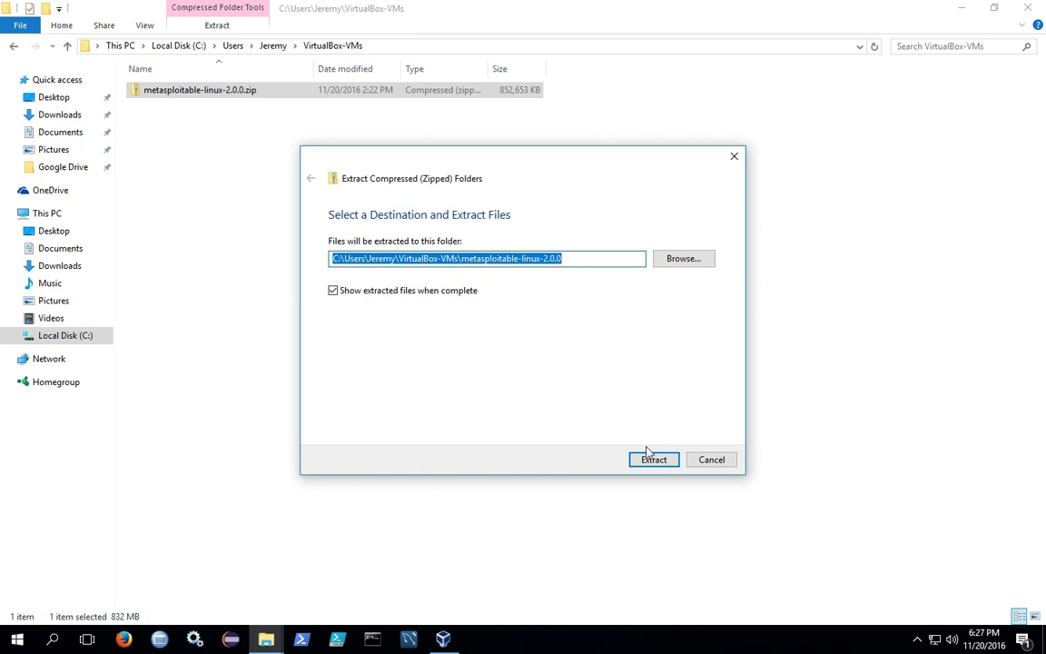
{"action": "left_click", "coordinate": [654, 460]}
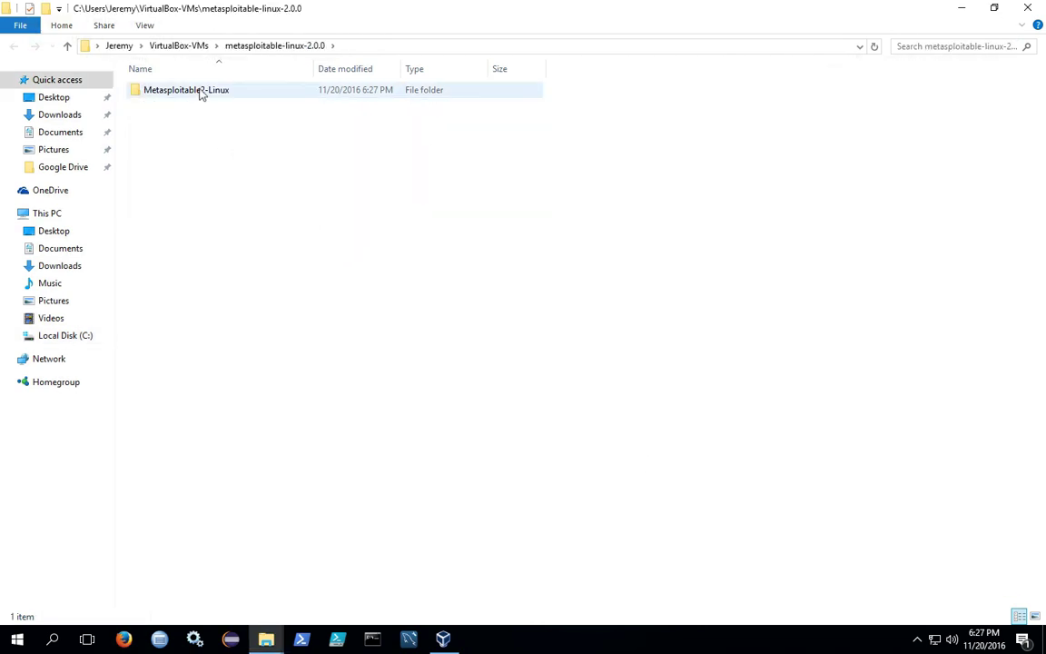
Move the Metasploitable2-Linux folder out of metasploitable-linux-2.0.0 into VirtualBox-VMs
{"action": "left_click", "coordinate": [187, 44]}
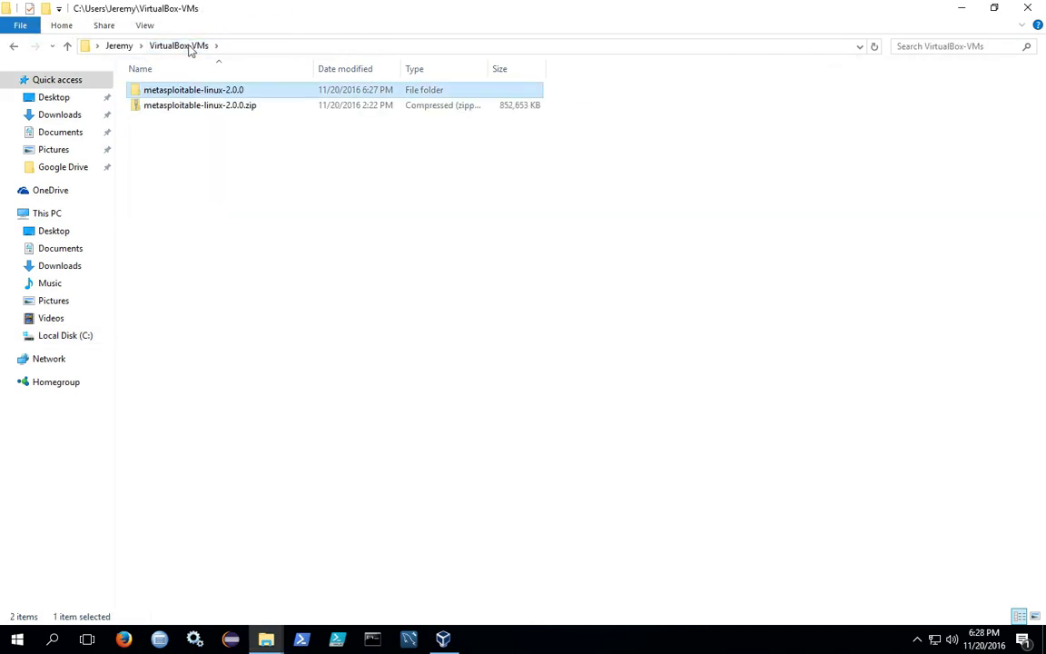
{"action": "left_click", "coordinate": [205, 118]}
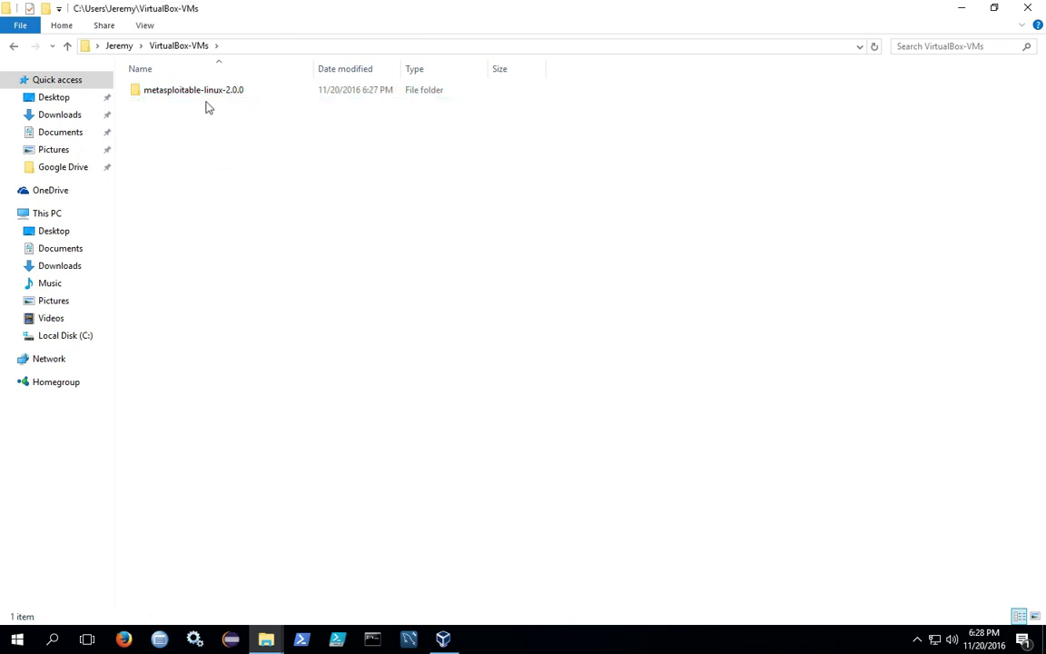
{"action": "left_click", "coordinate": [213, 91]}
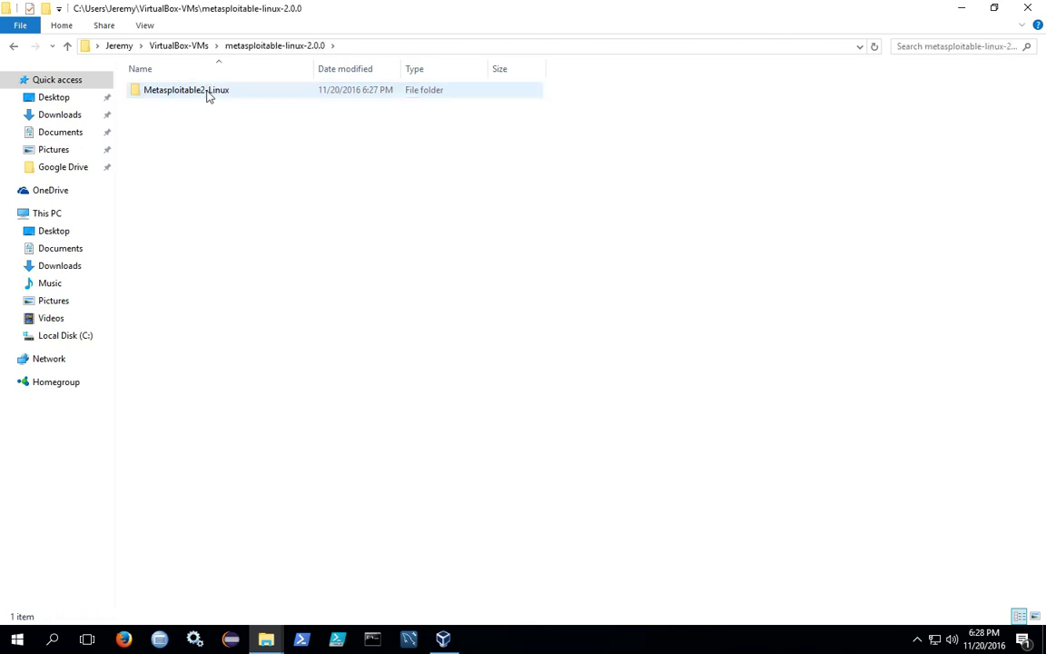
{"action": "left_click", "coordinate": [204, 95]}
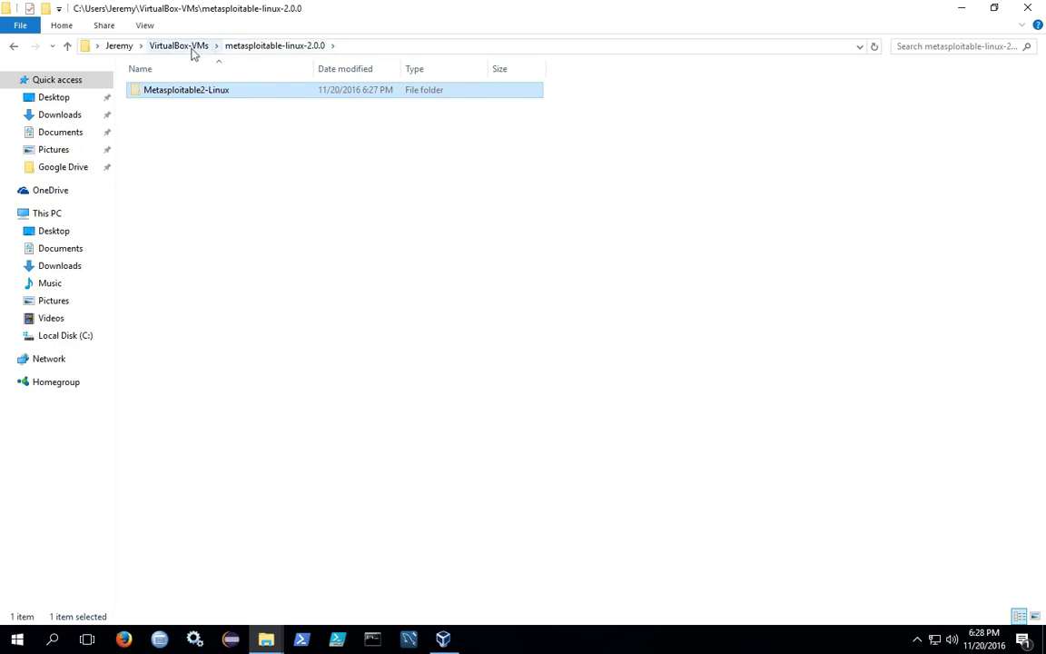
{"action": "left_click", "coordinate": [168, 47]}
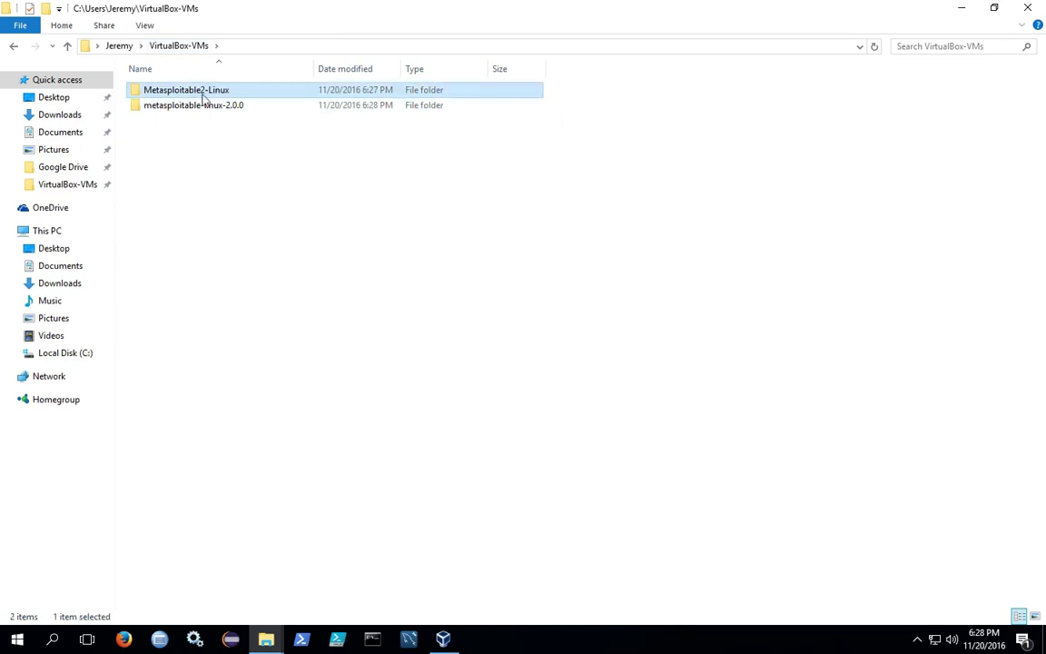
{"action": "left_click", "coordinate": [193, 115]}
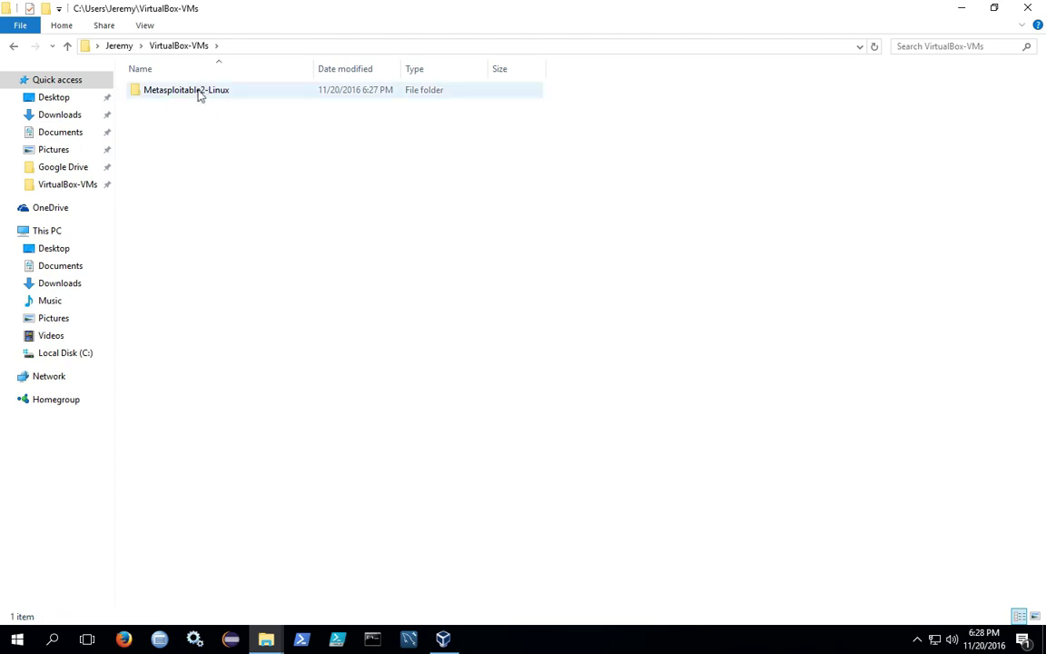
Open Metasploitable2-Linux and select the Metasploitable.vmdk disk file
{"action": "double_click", "coordinate": [195, 92]}
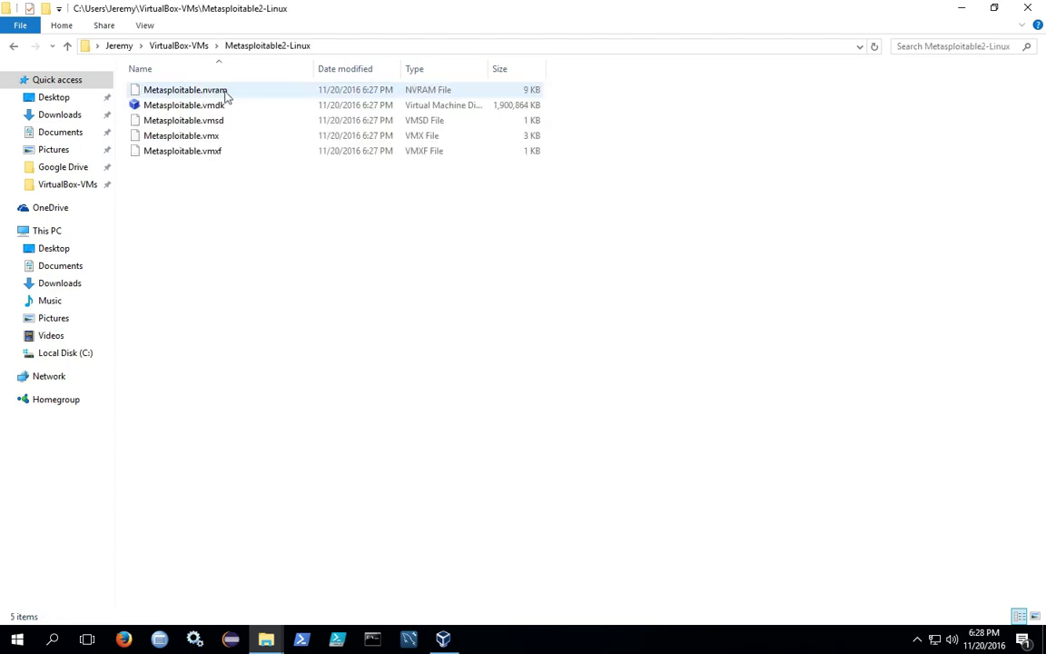
{"action": "left_click", "coordinate": [282, 182]}
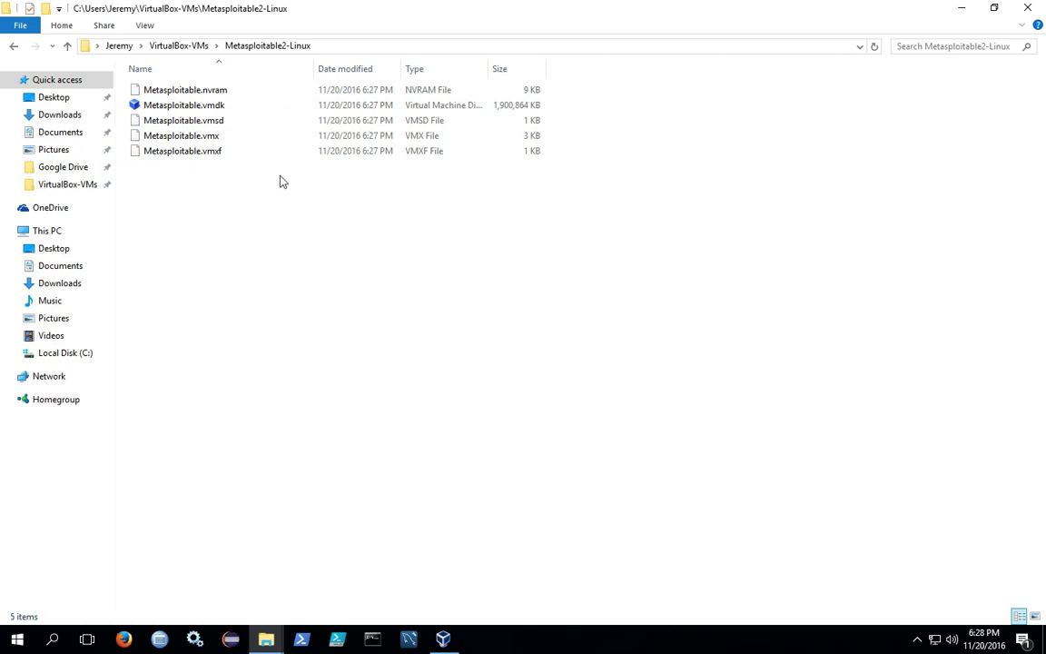
{"action": "left_click", "coordinate": [205, 111]}
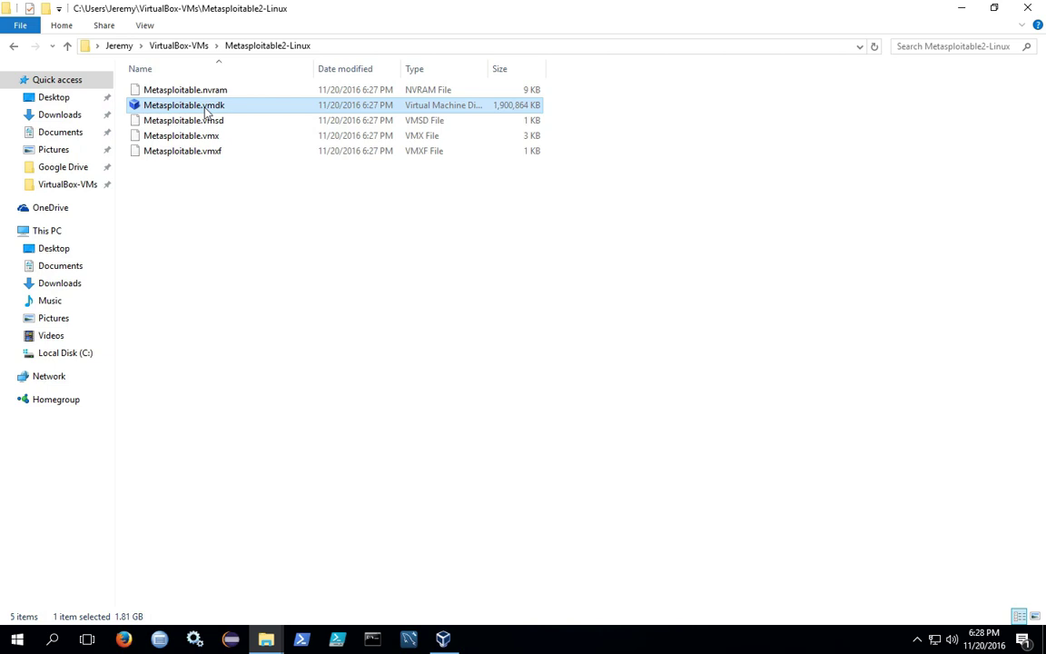
{"action": "left_click", "coordinate": [268, 289]}
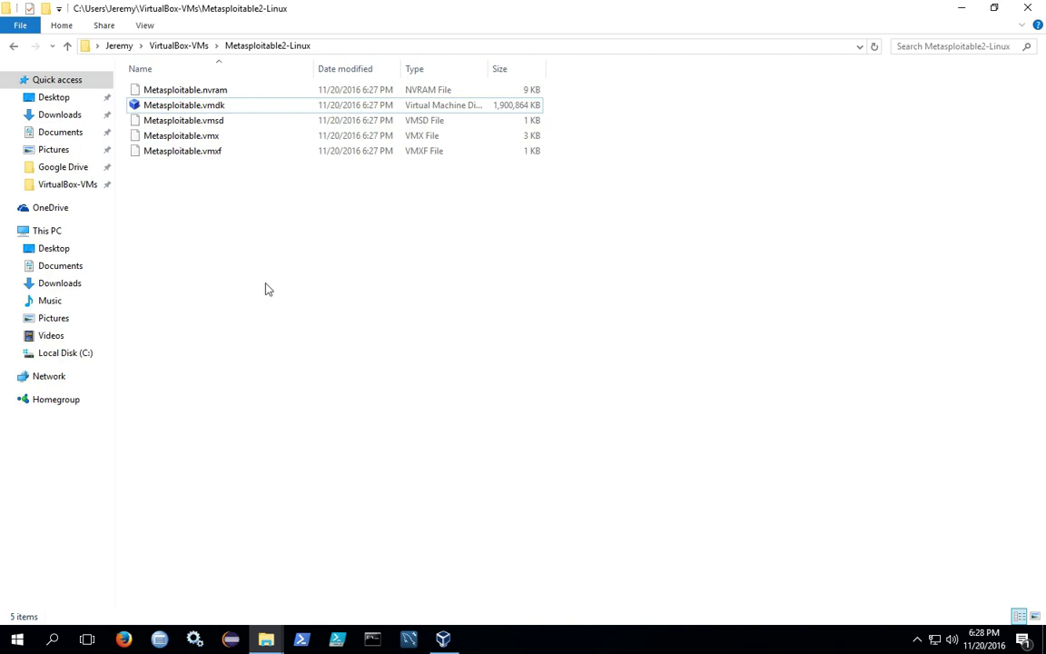
{"action": "mouse_move", "coordinate": [272, 290]}
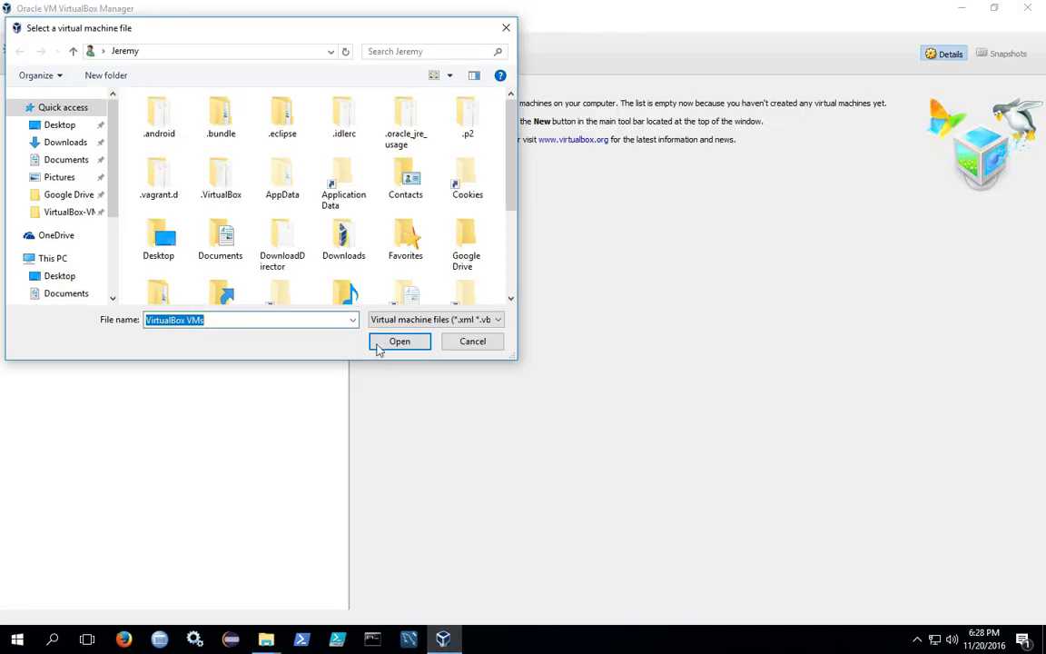
Browse to VirtualBox-VMs > Metasploitable2-Linux, check the file type filter, then cancel the chooser
{"action": "scroll", "scroll_direction": "down", "scroll_amount": 3}
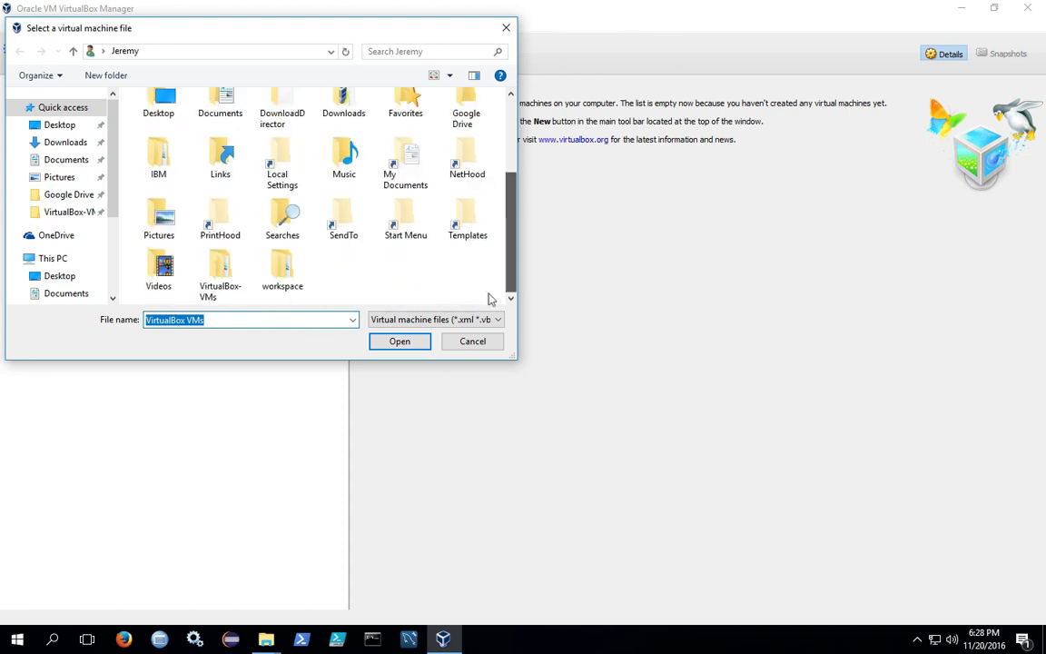
{"action": "mouse_move", "coordinate": [289, 319]}
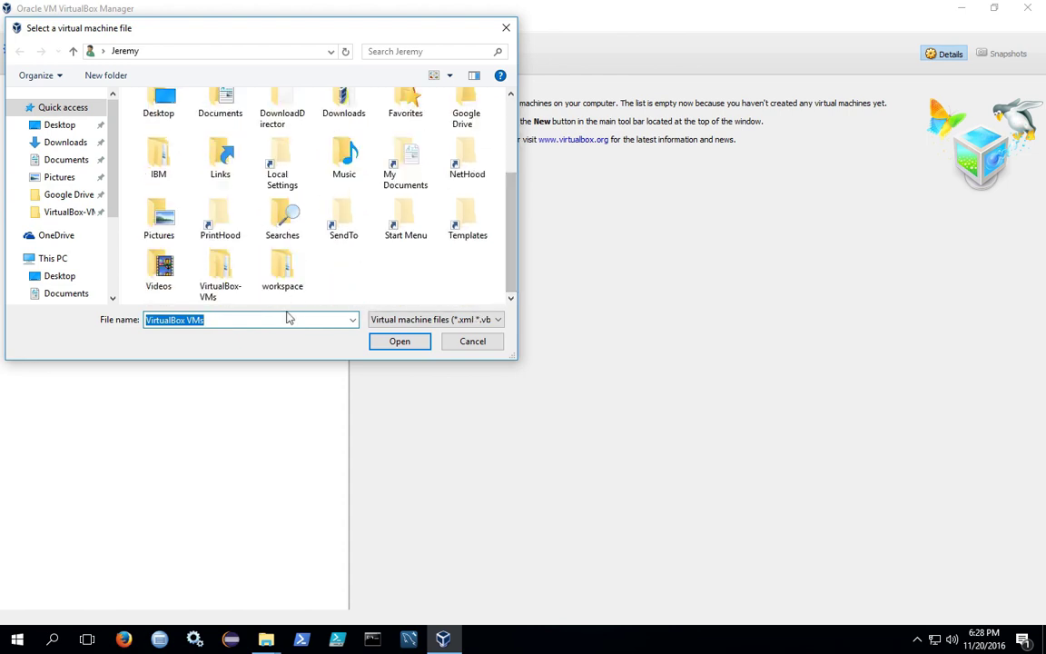
{"action": "double_click", "coordinate": [220, 268]}
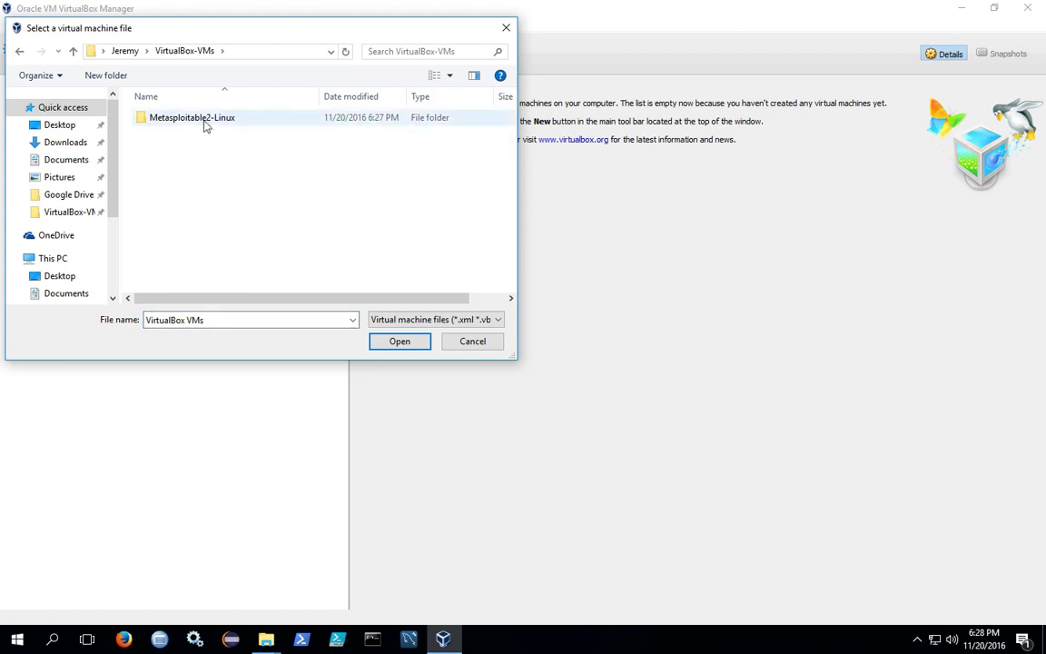
{"action": "double_click", "coordinate": [200, 117]}
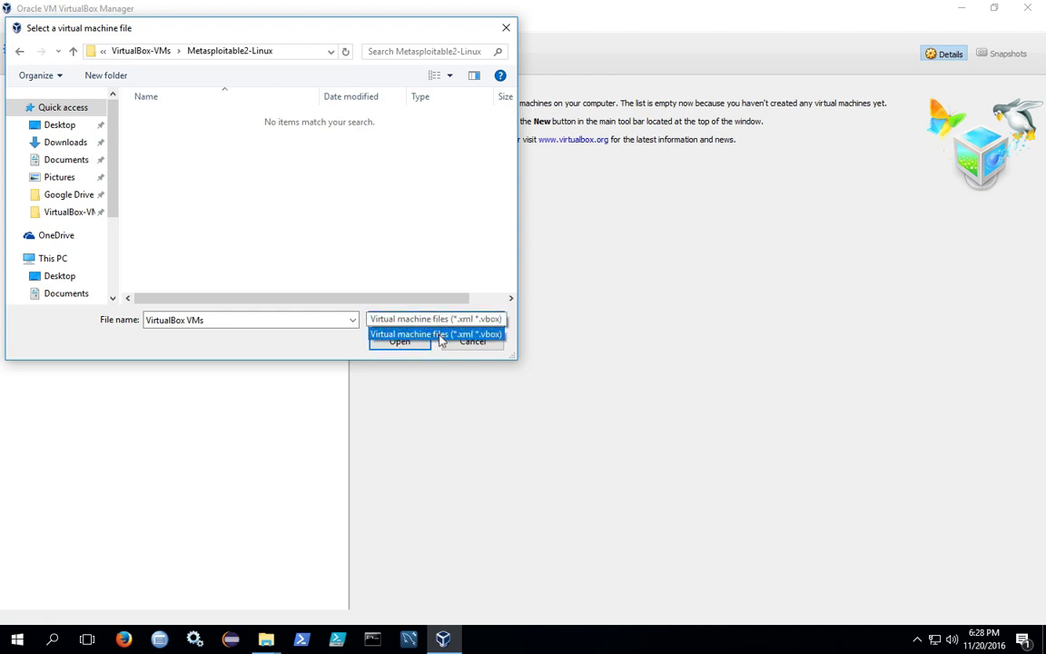
{"action": "left_click", "coordinate": [436, 333]}
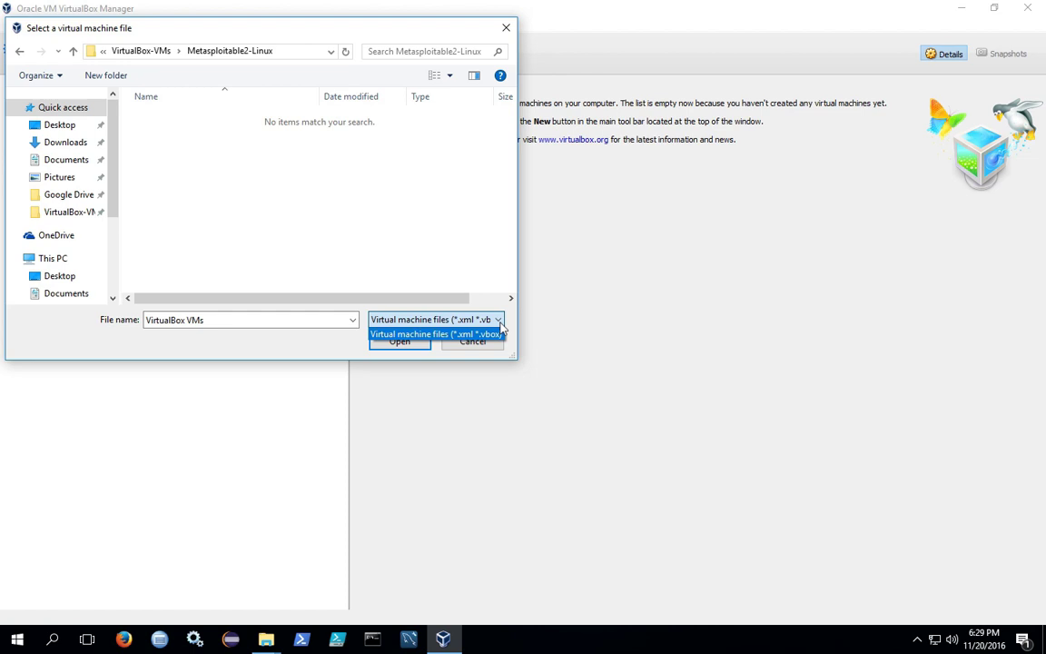
{"action": "left_click", "coordinate": [435, 333]}
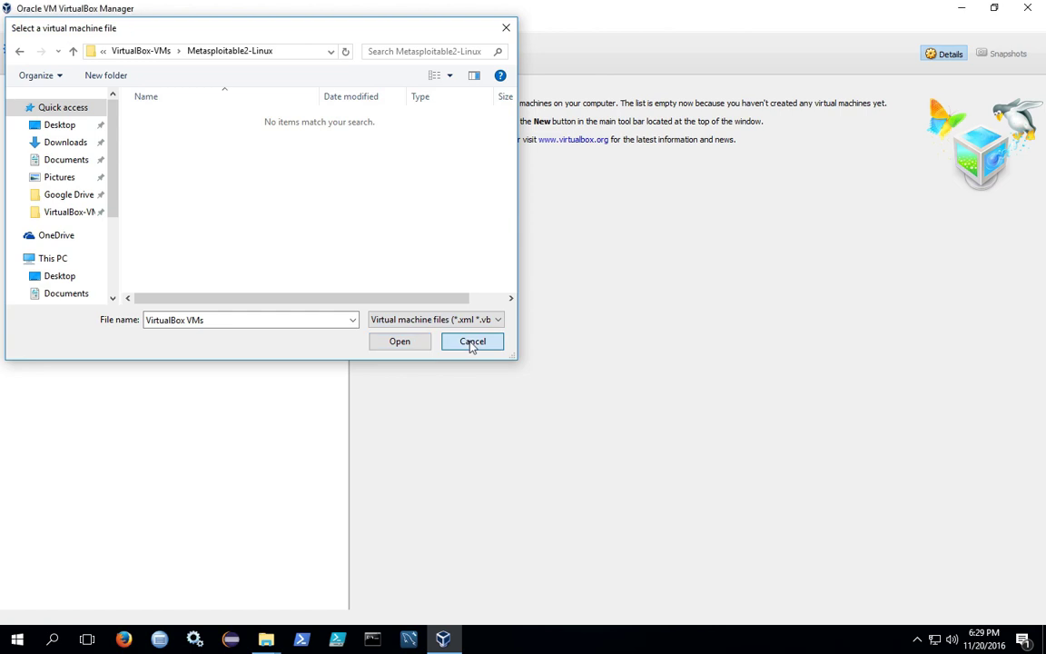
{"action": "left_click", "coordinate": [472, 342]}
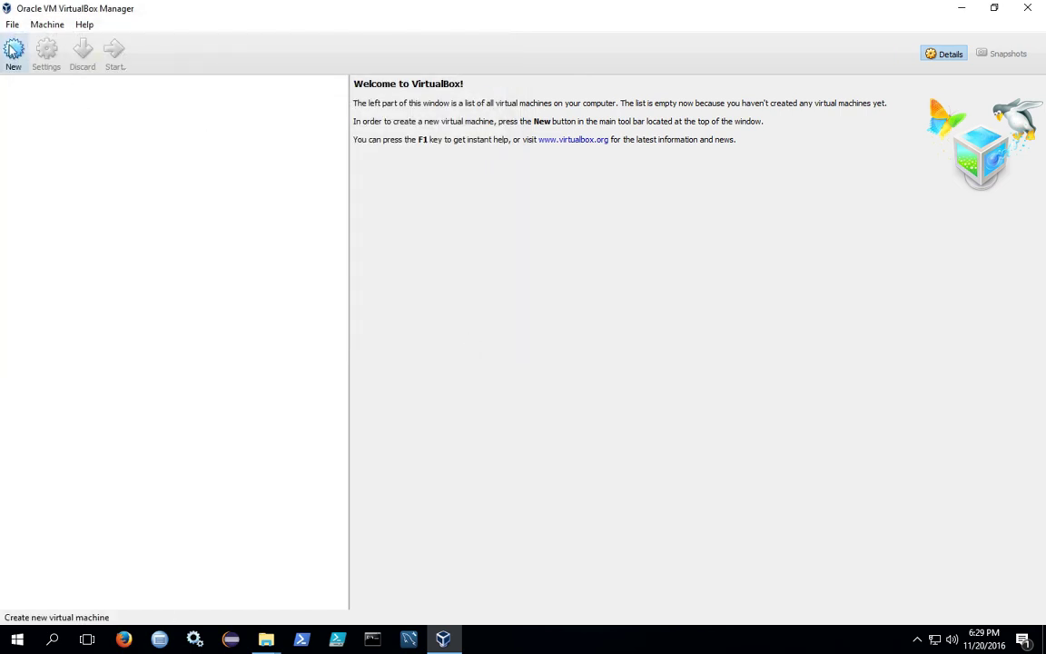
{"action": "mouse_move", "coordinate": [17, 47]}
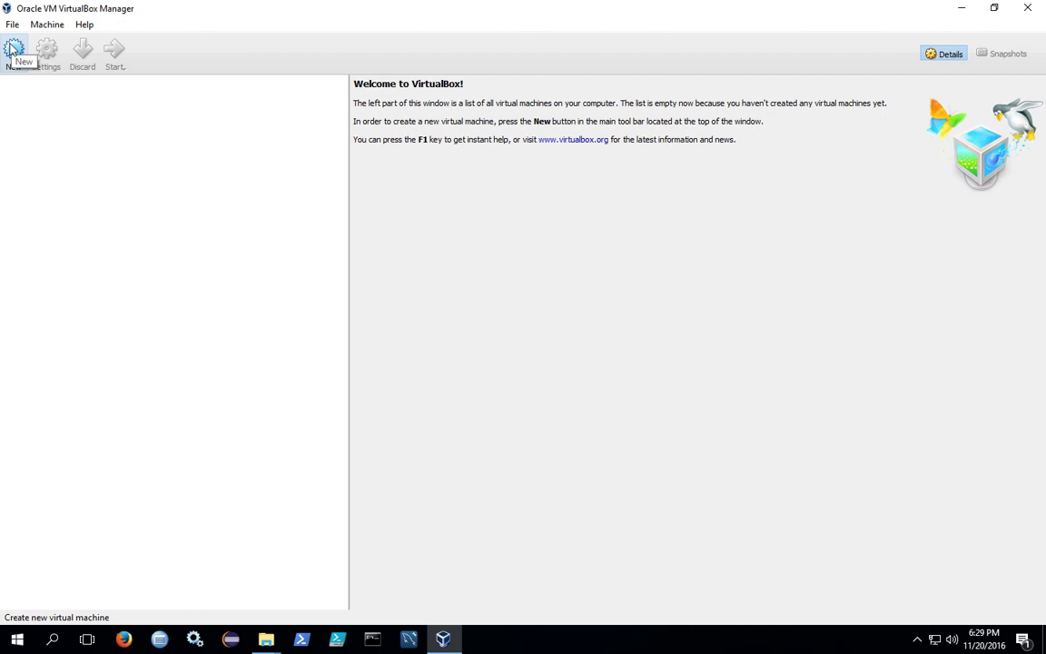
Create a new machine 'Metasploitable-2' with type Linux and version Debian (64-bit)
{"action": "left_click", "coordinate": [12, 47]}
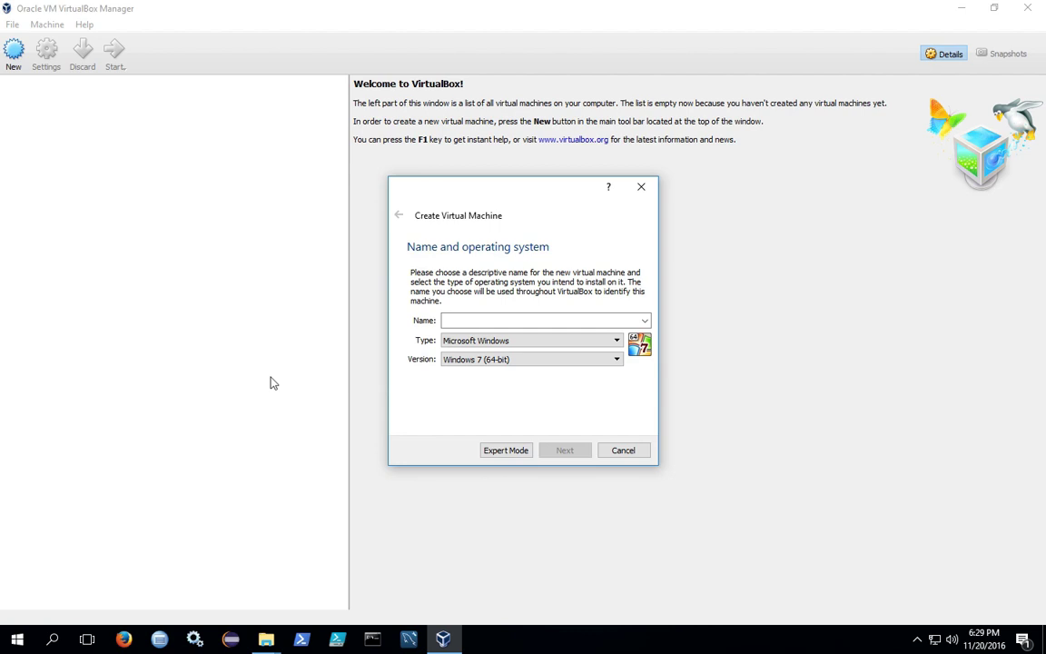
{"action": "type", "text": "M"}
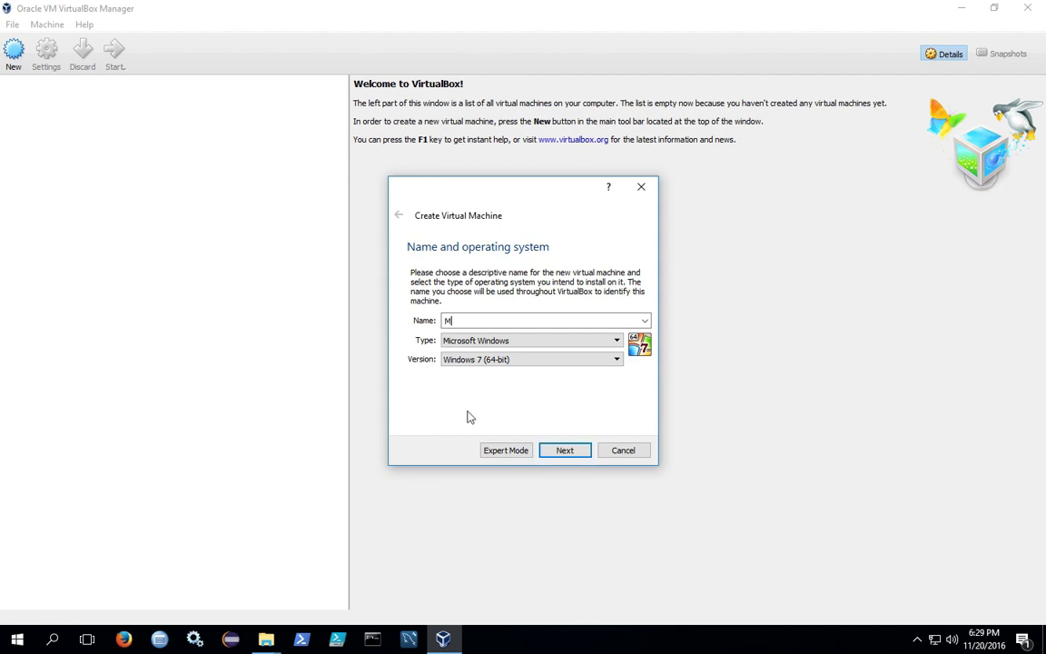
{"action": "type", "text": "etasploitable-2"}
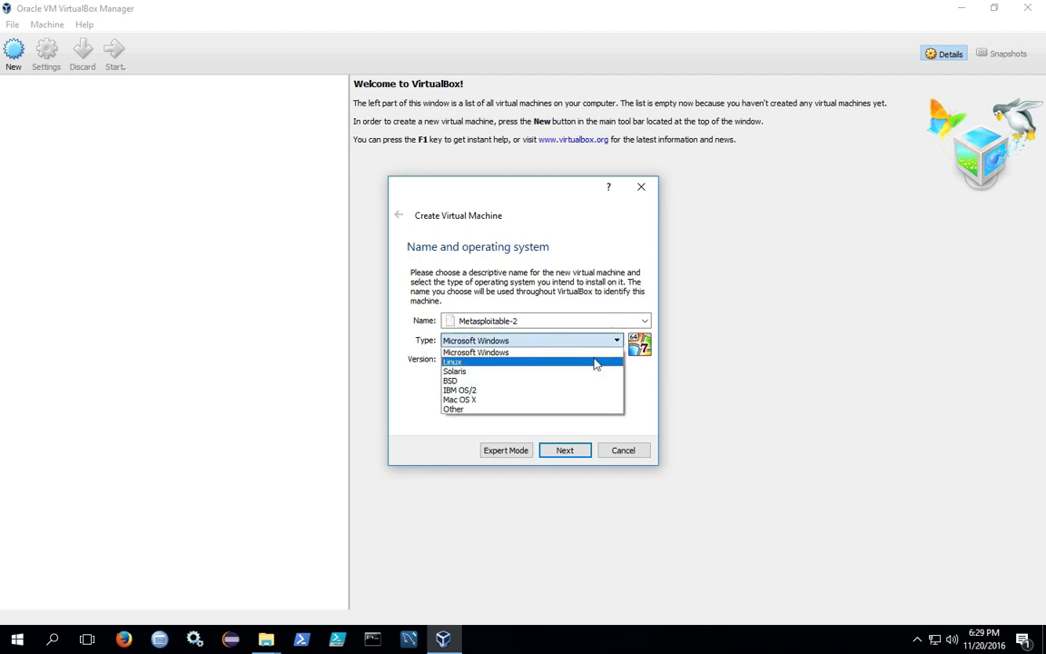
{"action": "left_click", "coordinate": [455, 363]}
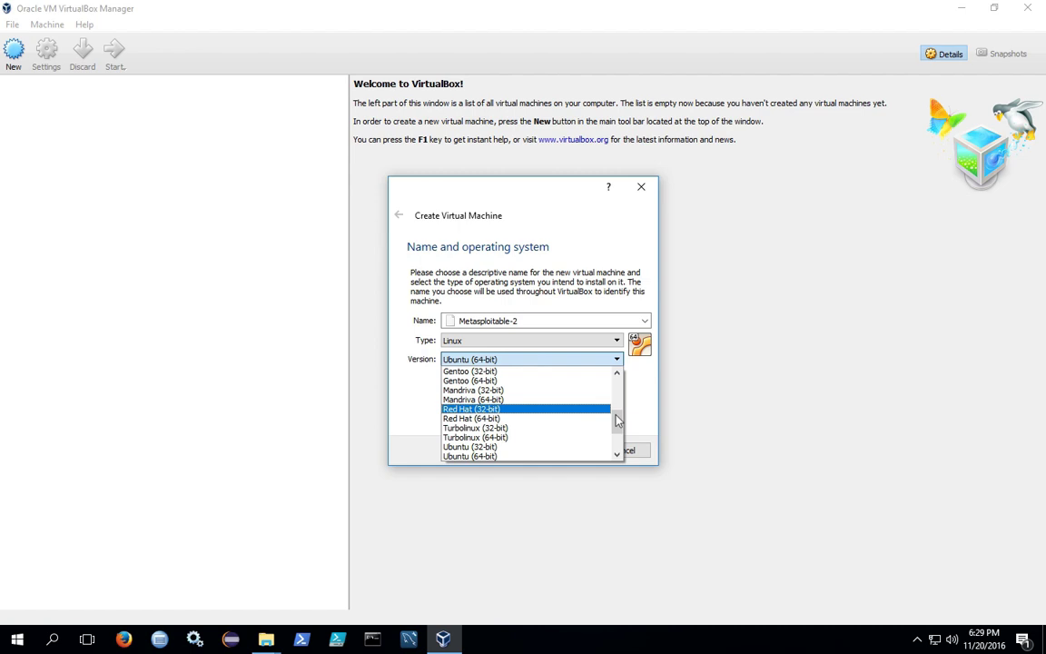
{"action": "scroll", "scroll_direction": "down", "scroll_amount": 3}
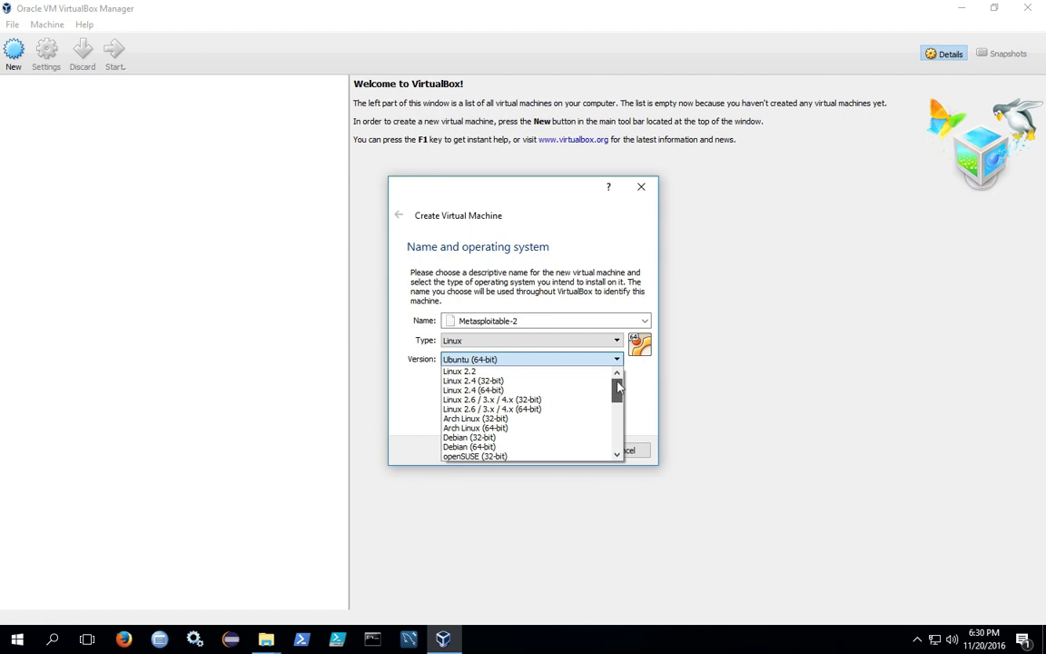
{"action": "scroll", "scroll_direction": "down", "scroll_amount": 3}
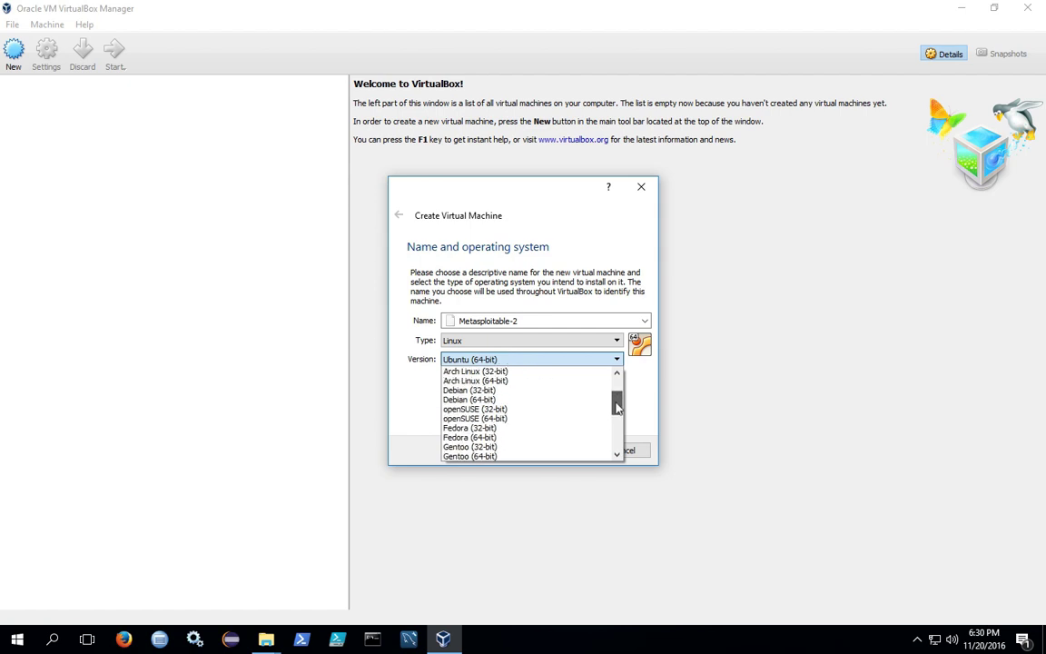
{"action": "left_click", "coordinate": [472, 399]}
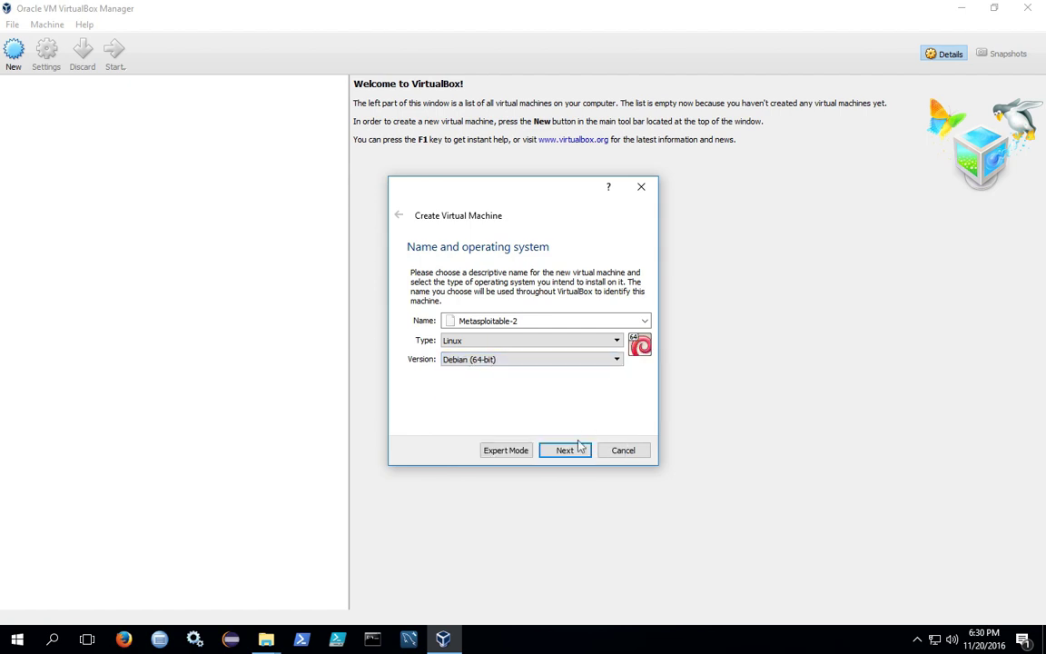
{"action": "left_click", "coordinate": [565, 449]}
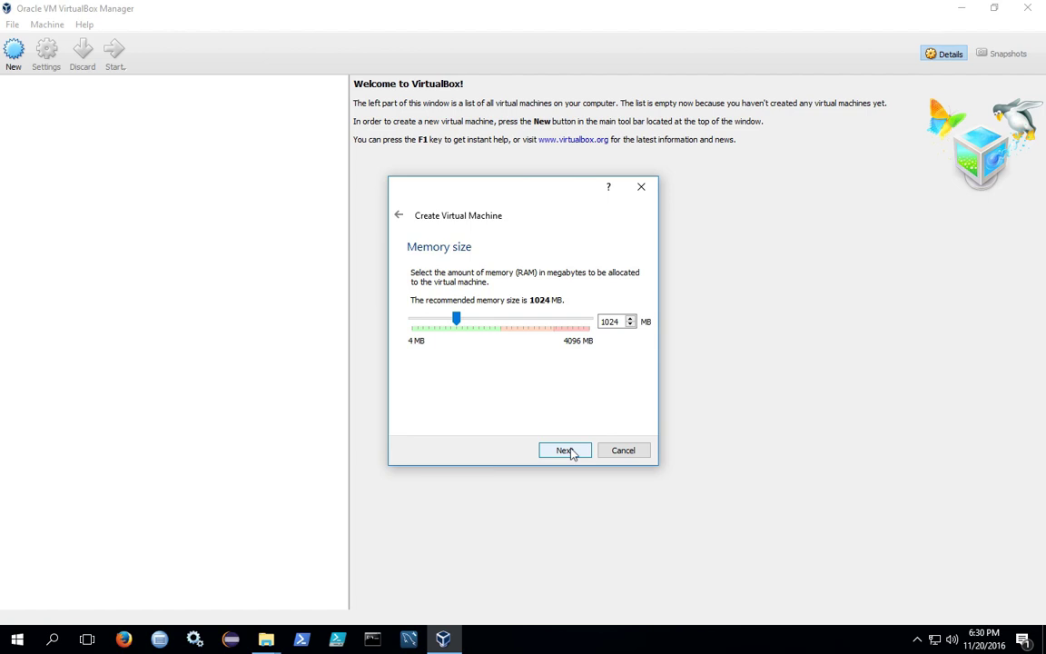
Keep 1024 MB memory and select 'Use an existing virtual hard disk file'
{"action": "left_click", "coordinate": [564, 450]}
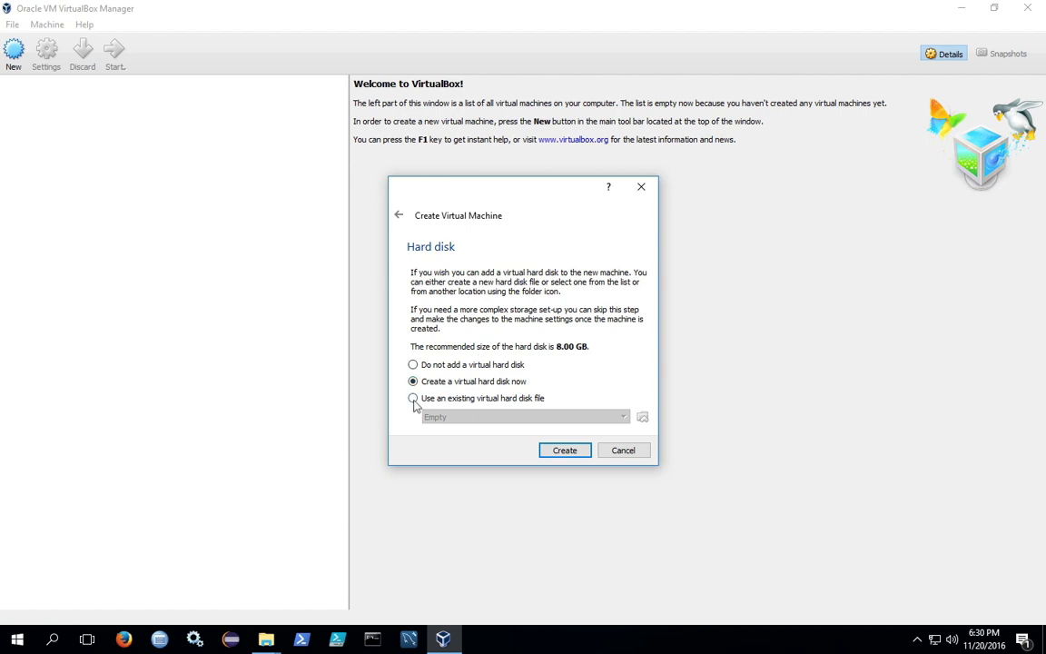
{"action": "left_click", "coordinate": [411, 398]}
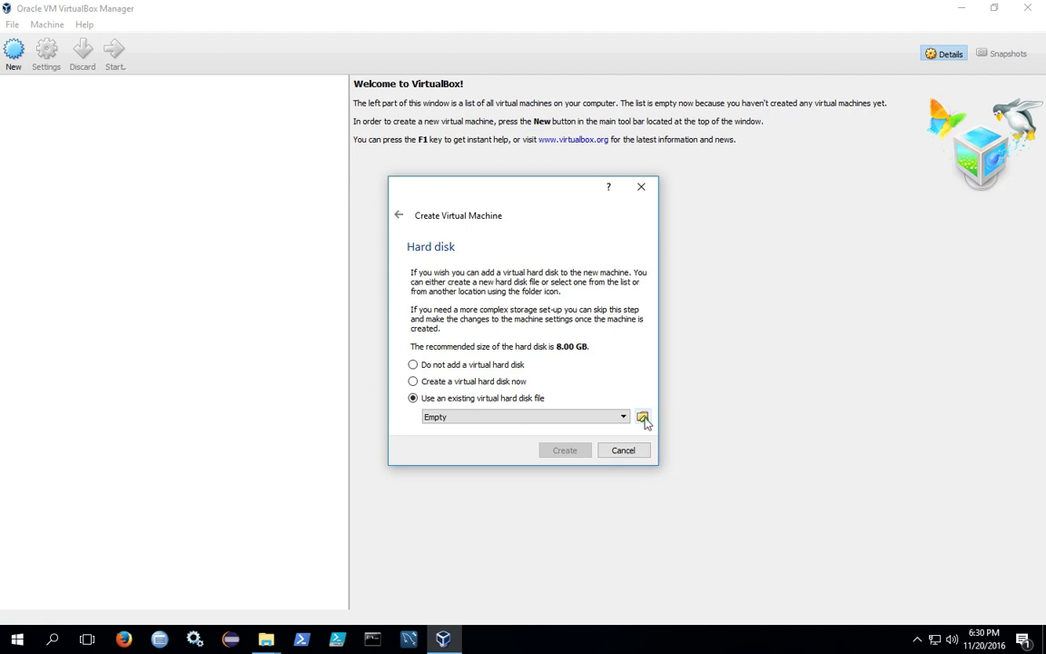
Browse to VirtualBox-VMs > Metasploitable2-Linux and choose Metasploitable.vmdk as the disk
{"action": "left_click", "coordinate": [644, 416]}
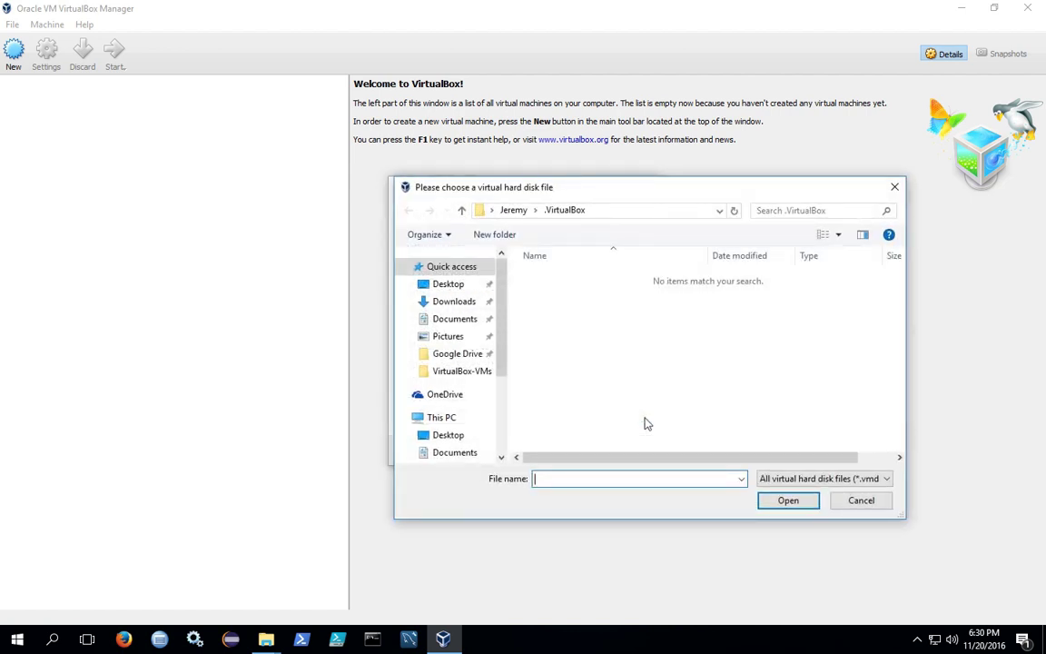
{"action": "left_click", "coordinate": [508, 209]}
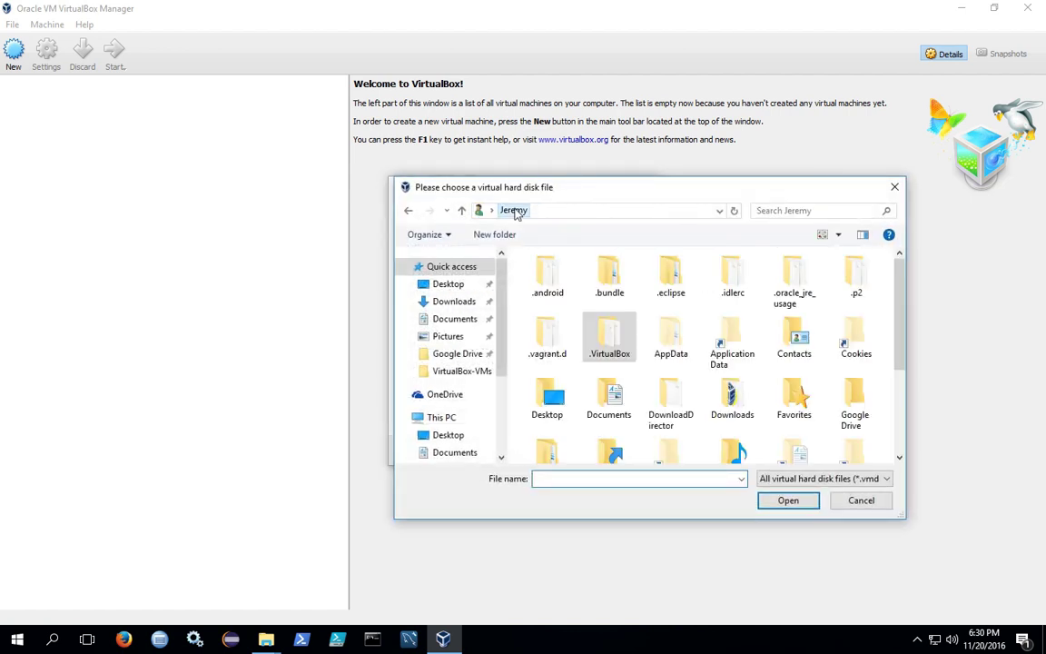
{"action": "scroll", "scroll_direction": "down", "scroll_amount": 3}
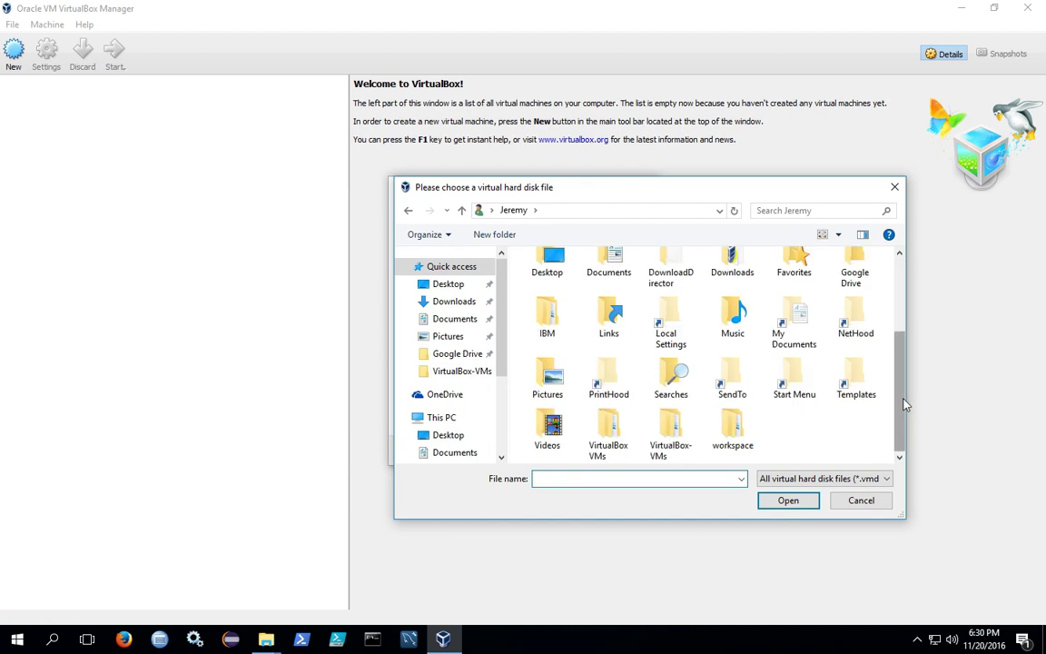
{"action": "double_click", "coordinate": [608, 430]}
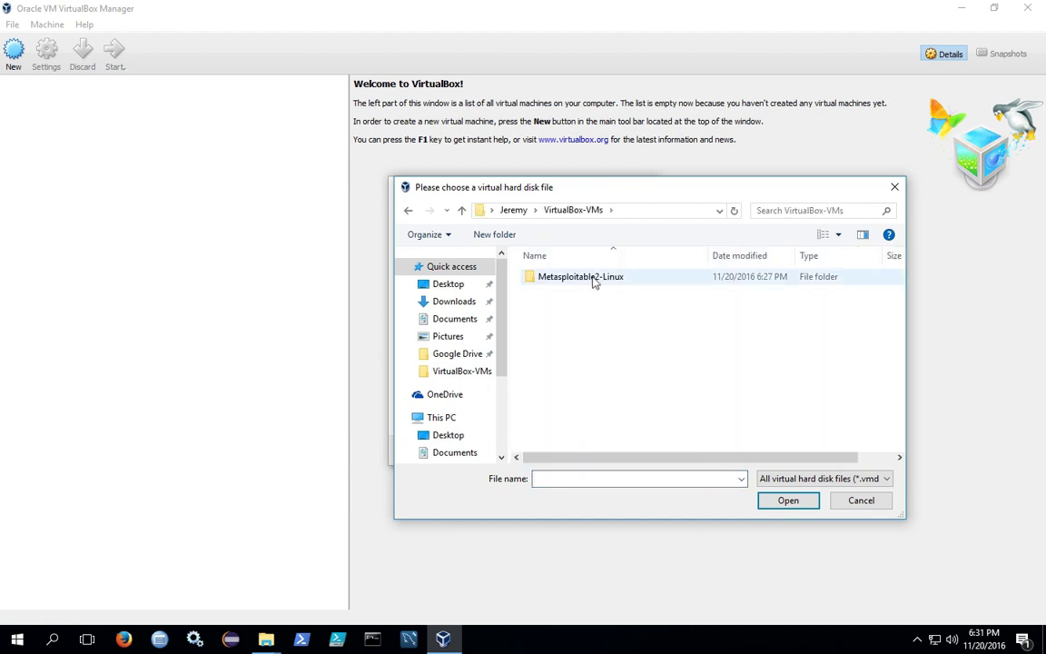
{"action": "double_click", "coordinate": [579, 276]}
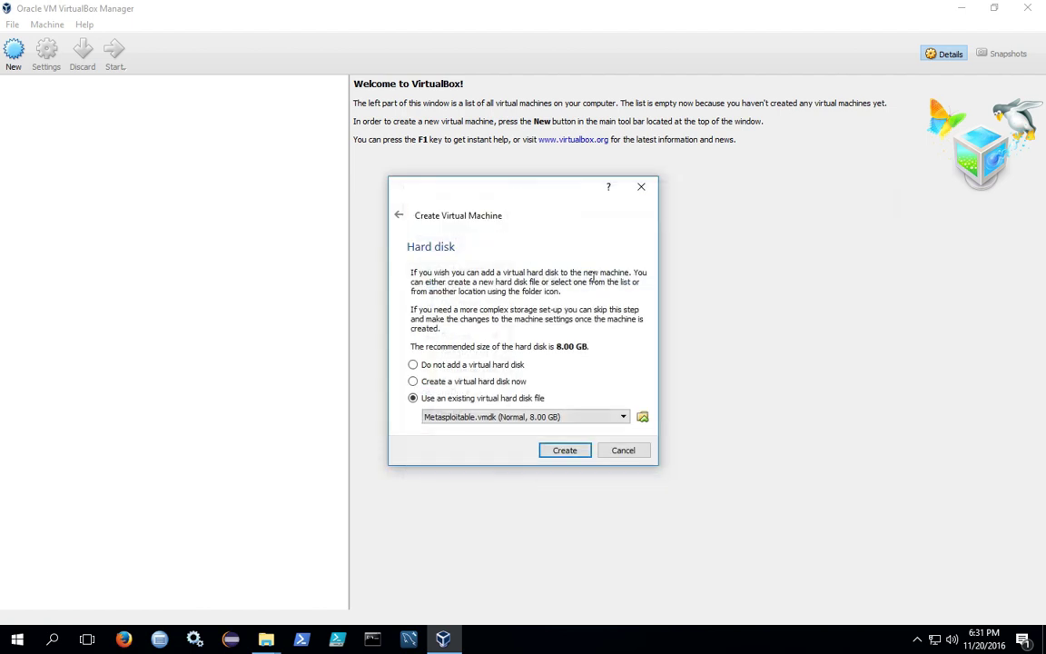
{"action": "mouse_move", "coordinate": [547, 388]}
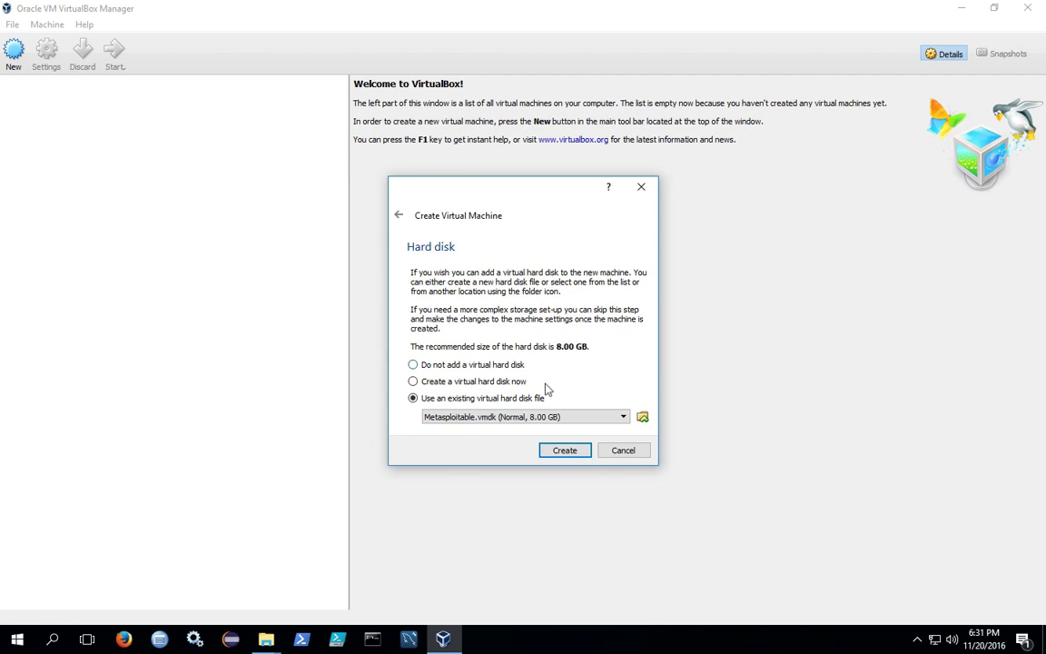
{"action": "left_click", "coordinate": [564, 450]}
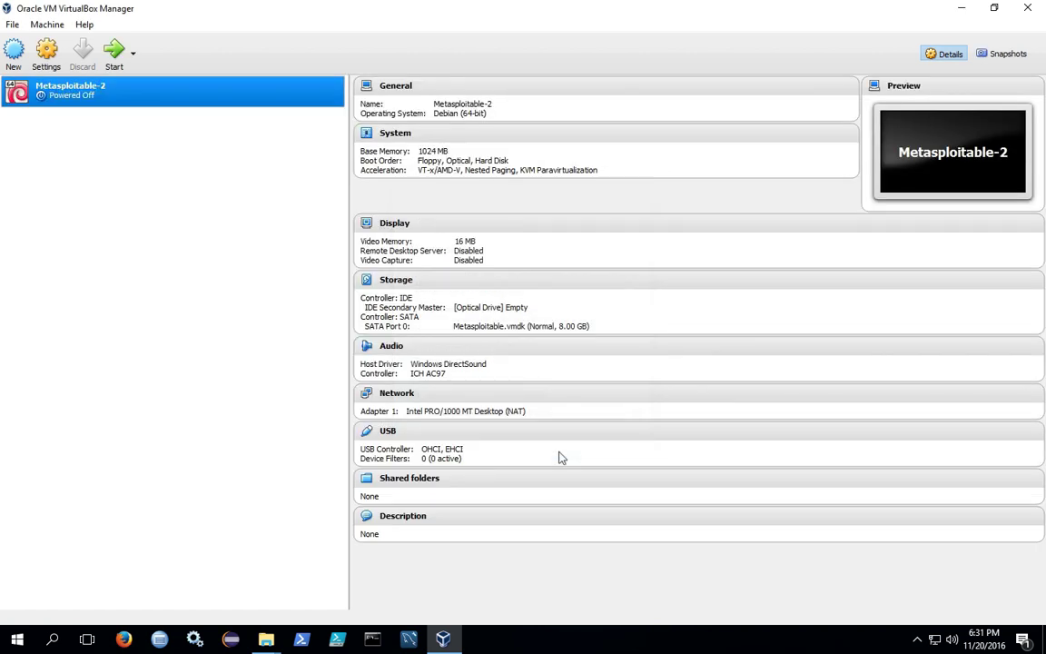
{"action": "mouse_move", "coordinate": [119, 220]}
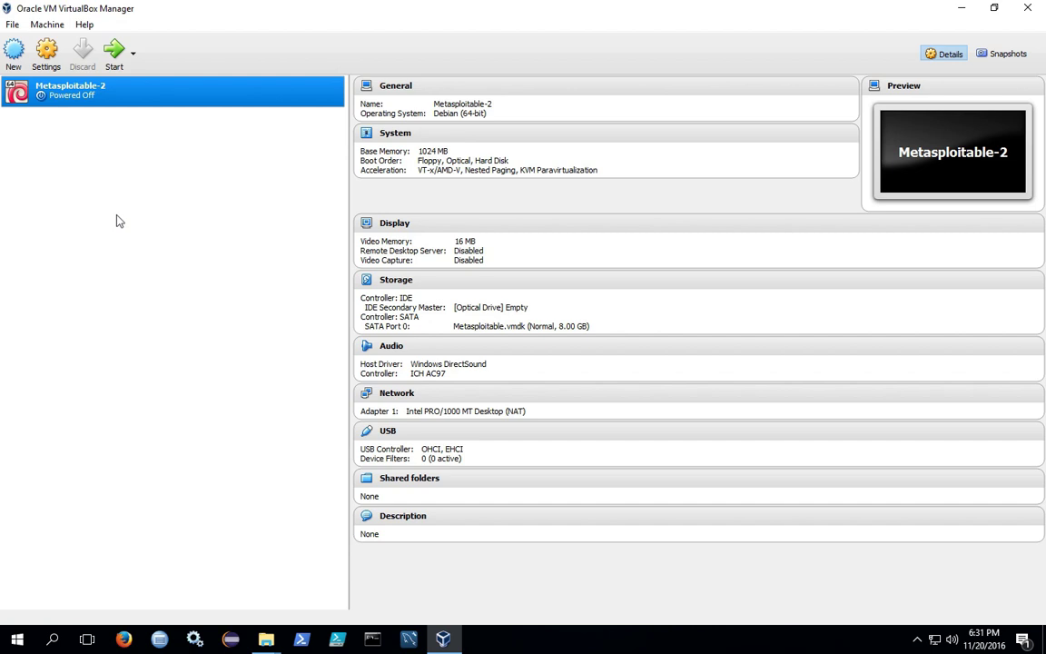
{"action": "mouse_move", "coordinate": [100, 124]}
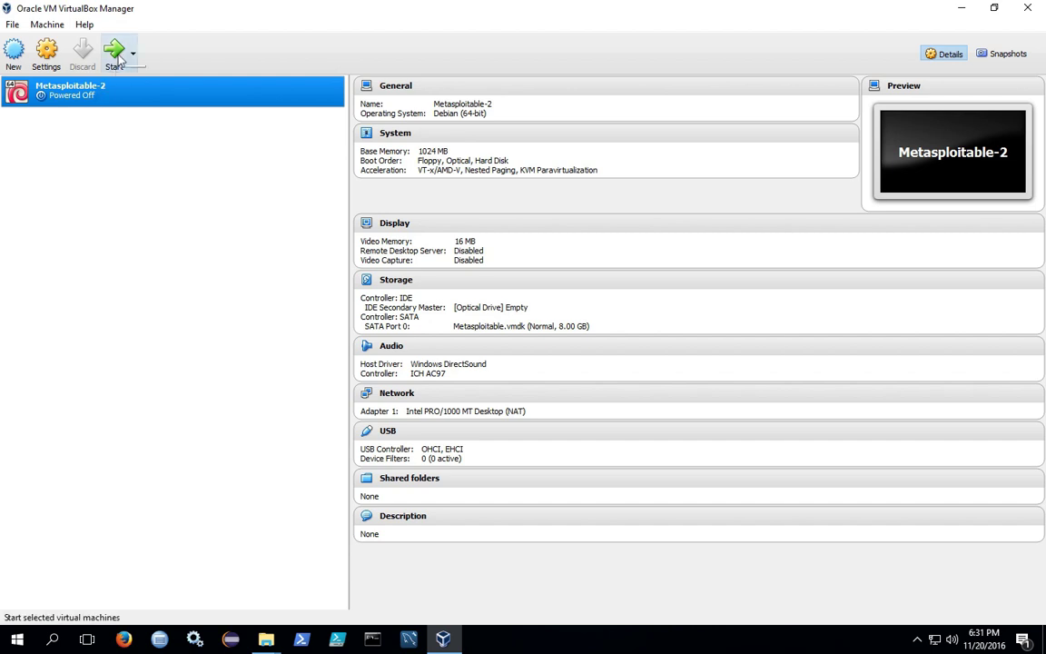
{"action": "mouse_move", "coordinate": [47, 48]}
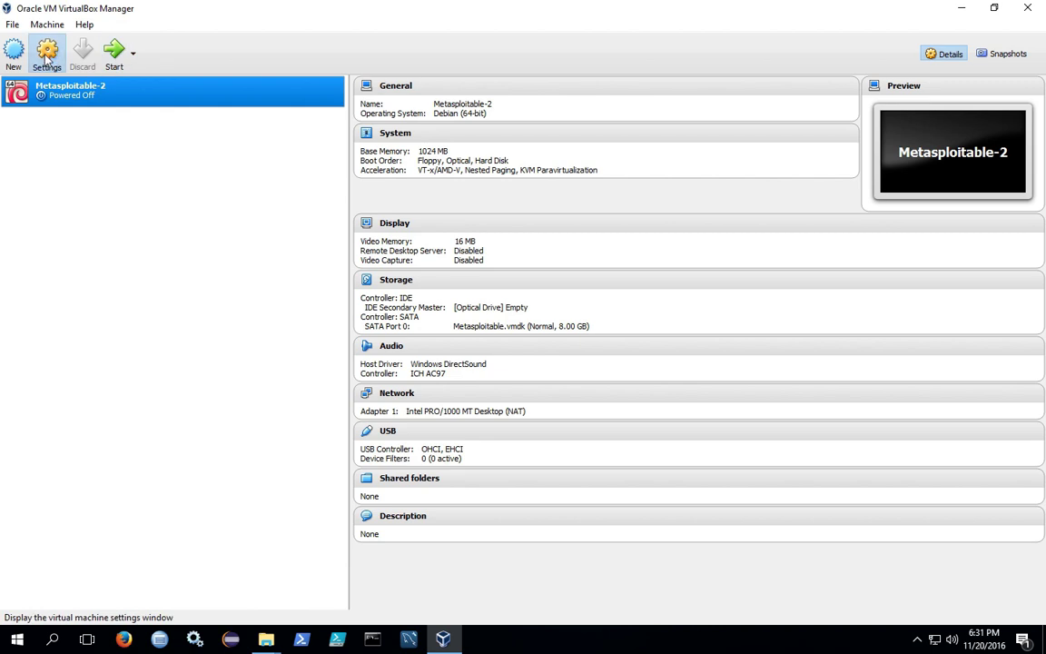
Under General > Advanced, set Shared Clipboard and Drag'n'Drop to Bidirectional
{"action": "left_click", "coordinate": [57, 49]}
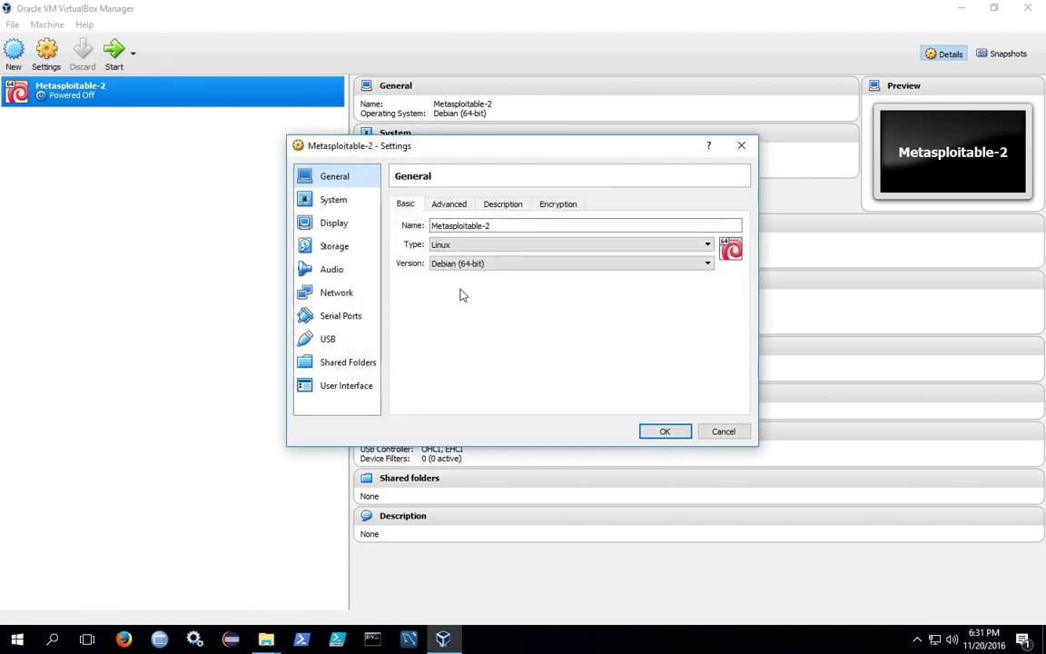
{"action": "left_click", "coordinate": [449, 203]}
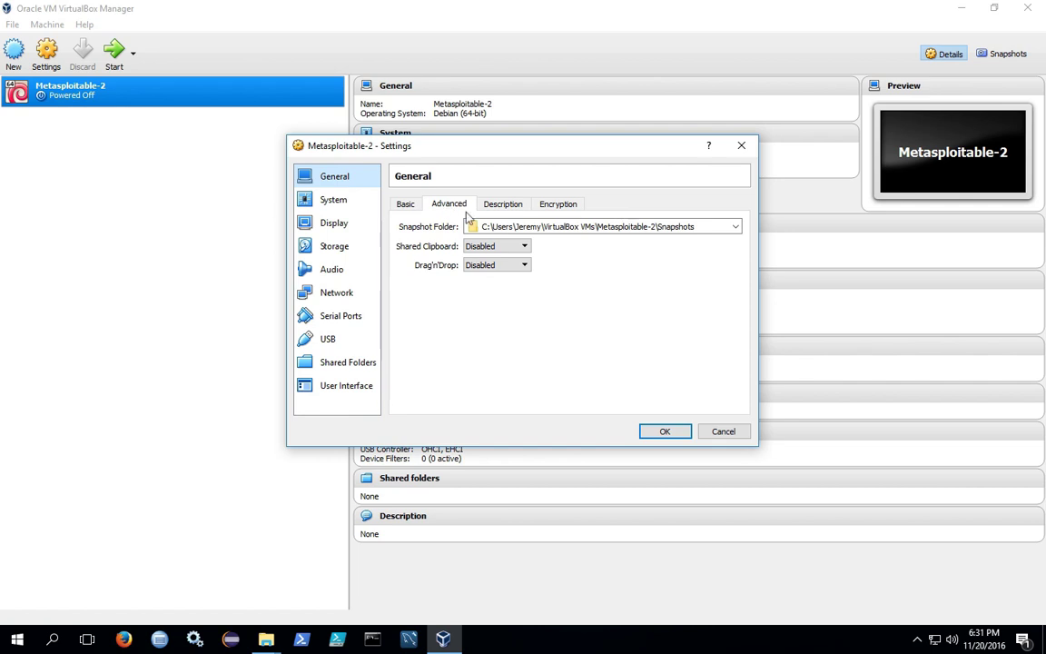
{"action": "left_click", "coordinate": [521, 245]}
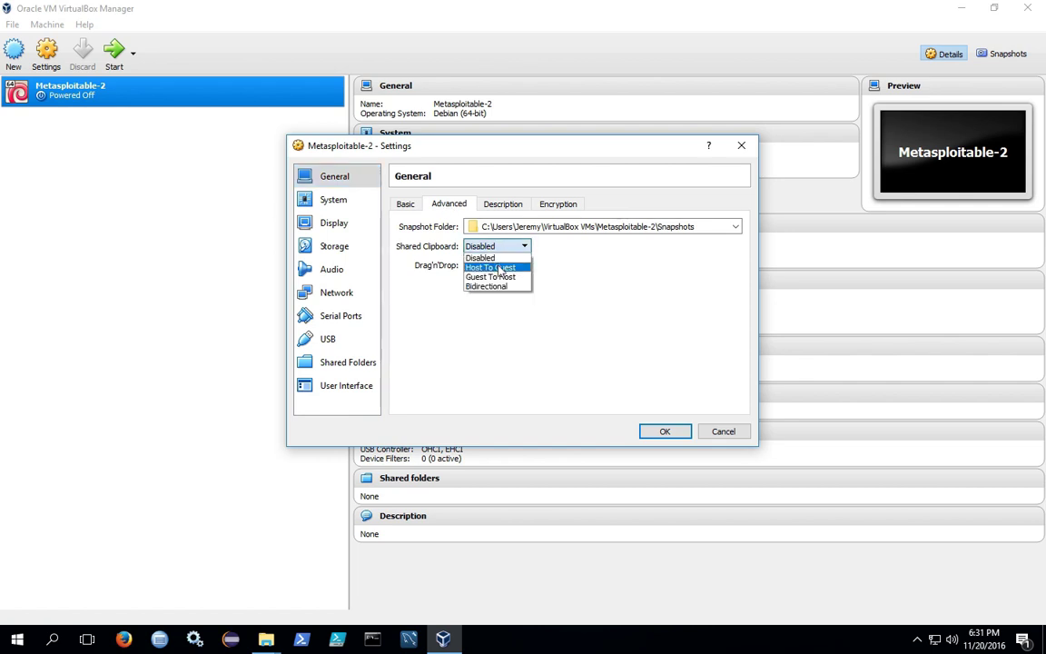
{"action": "left_click", "coordinate": [489, 286]}
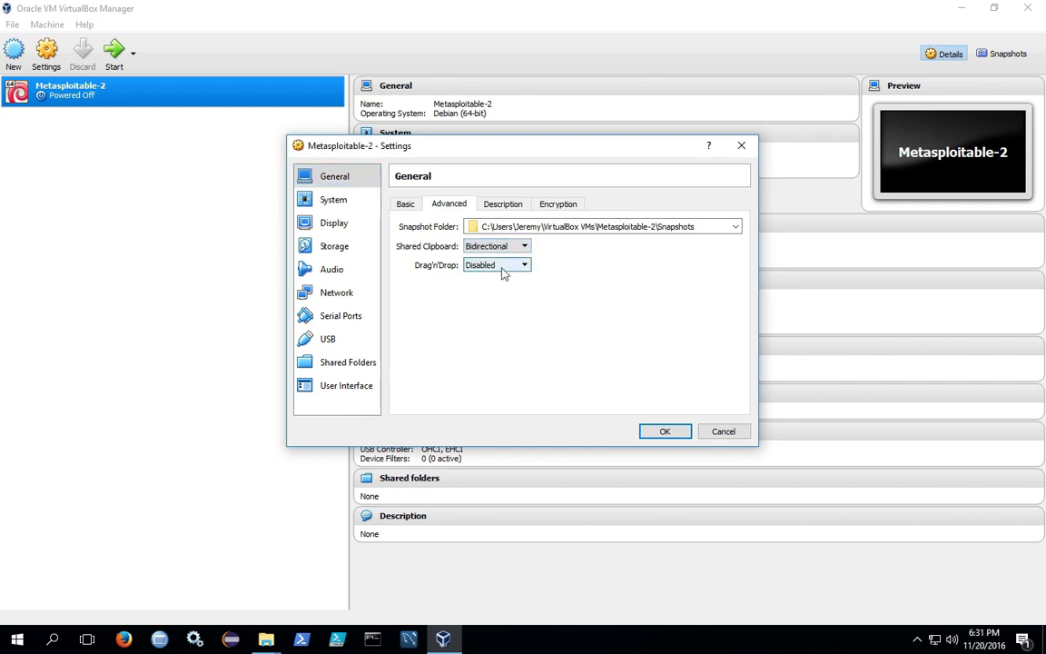
{"action": "left_click", "coordinate": [523, 265]}
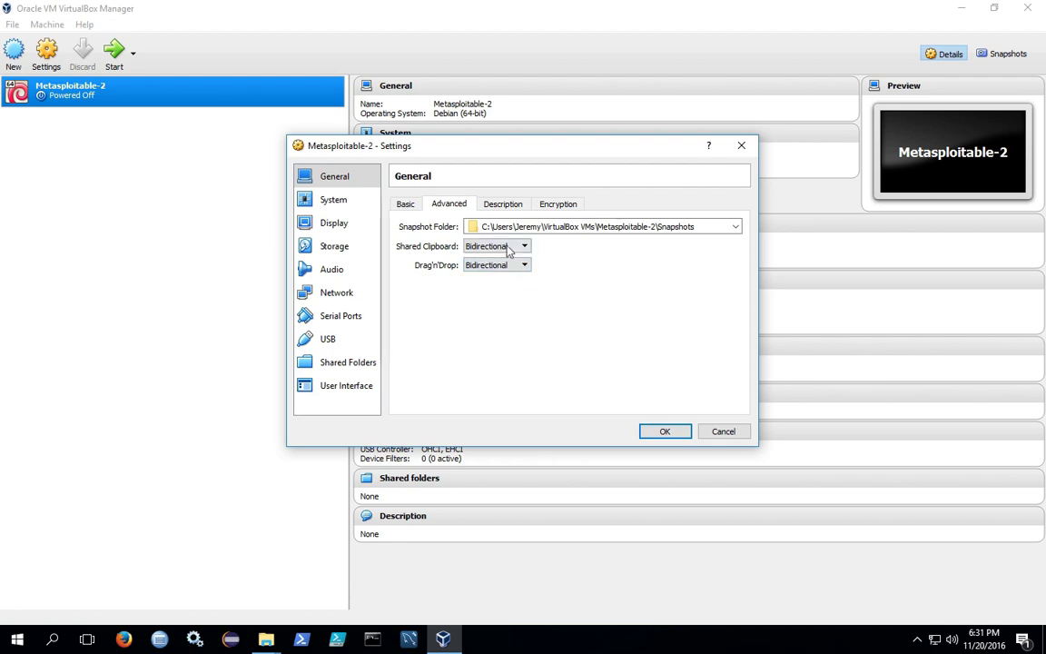
{"action": "mouse_move", "coordinate": [333, 200]}
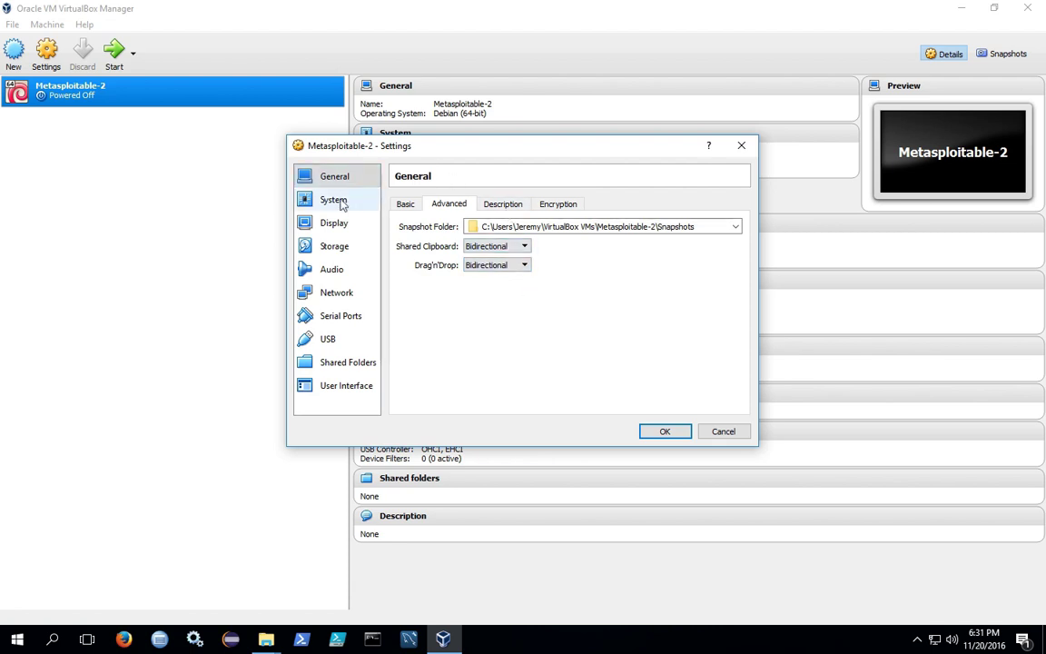
Remove the optical drive from Metasploitable-2's boot order and enable PAE/NX on the processor
{"action": "left_click", "coordinate": [333, 199]}
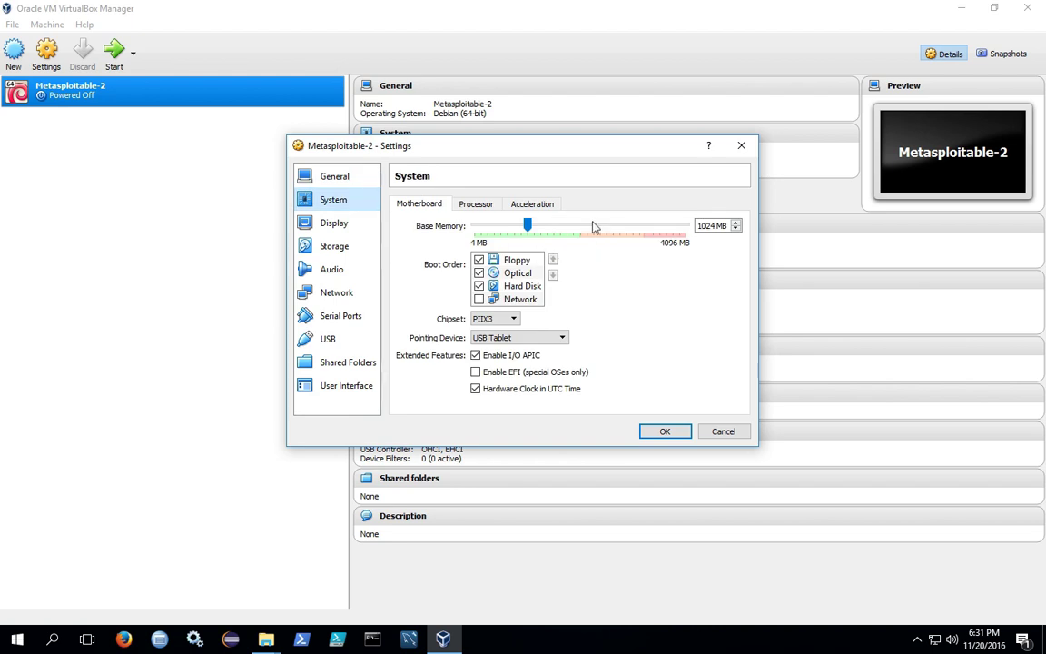
{"action": "mouse_move", "coordinate": [531, 223]}
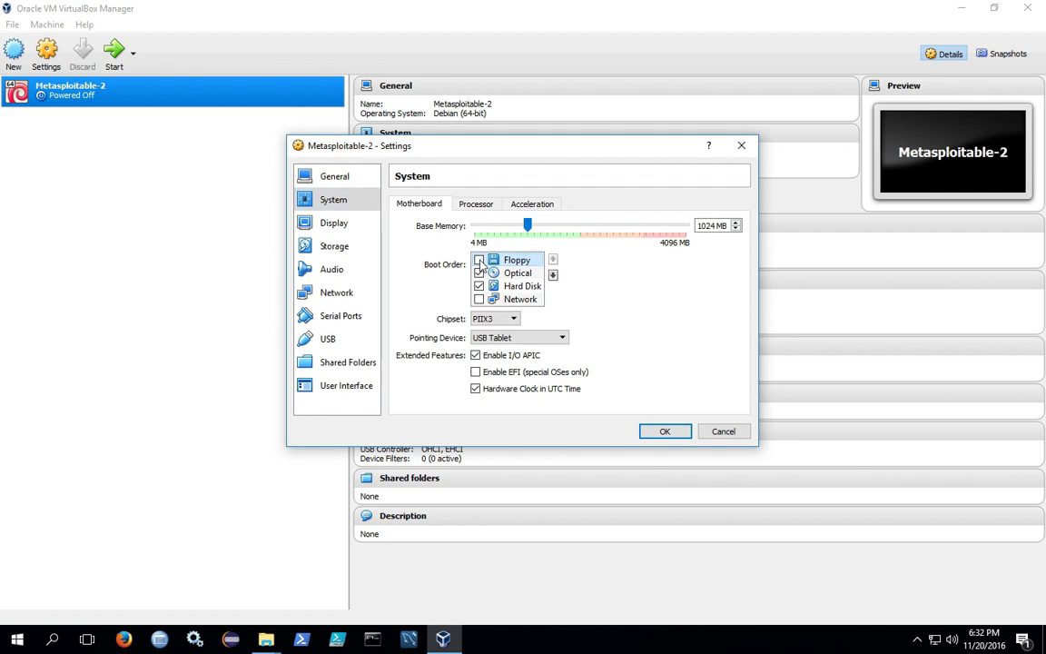
{"action": "left_click", "coordinate": [476, 259]}
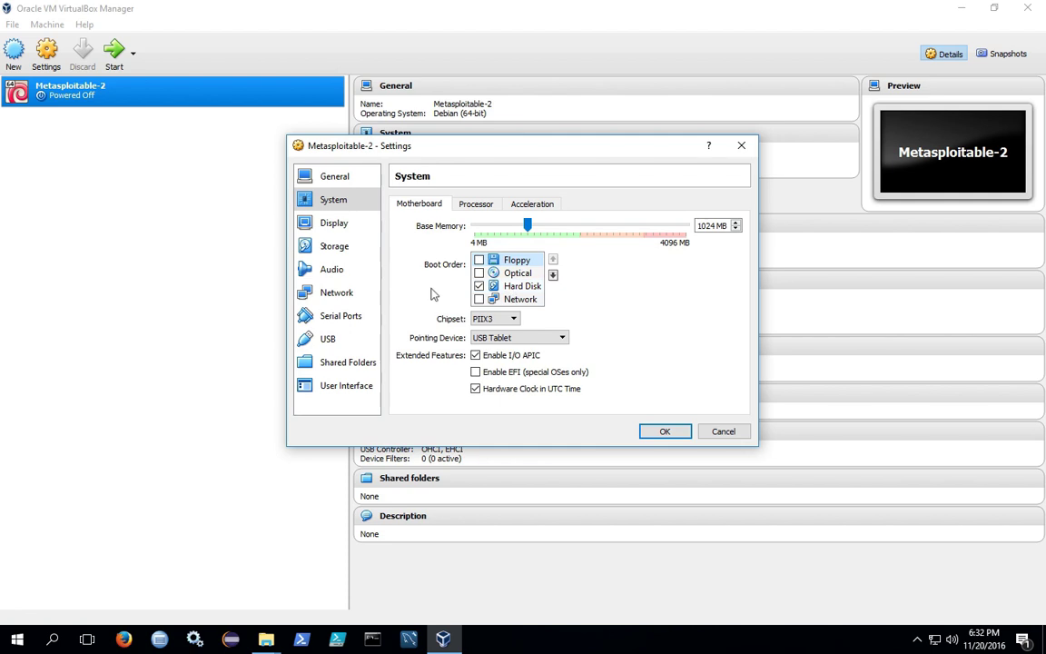
{"action": "mouse_move", "coordinate": [430, 259]}
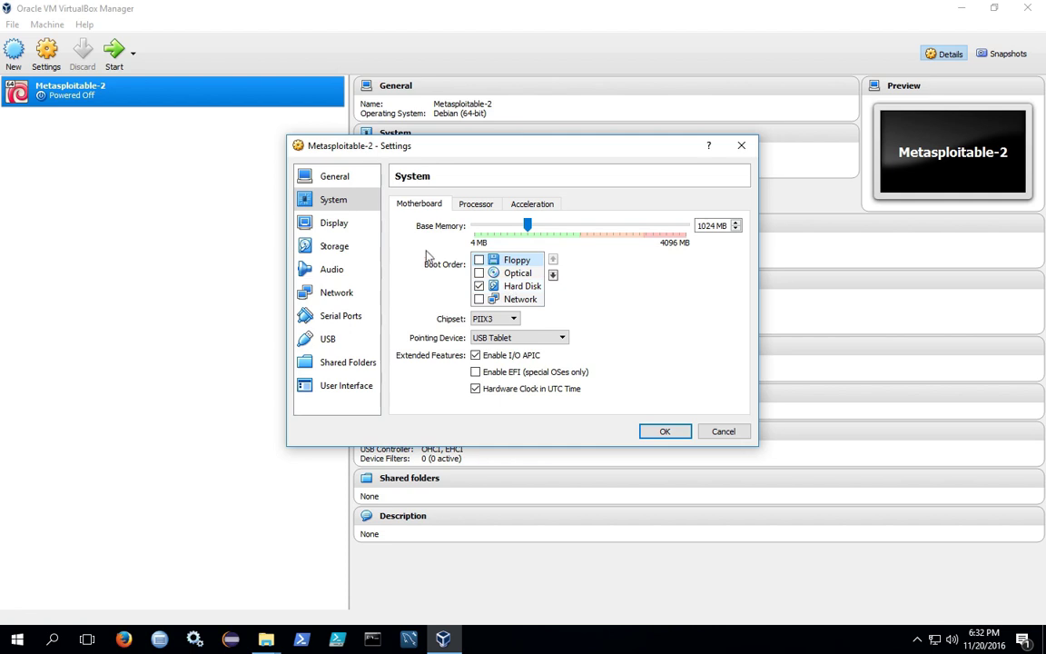
{"action": "left_click", "coordinate": [476, 204]}
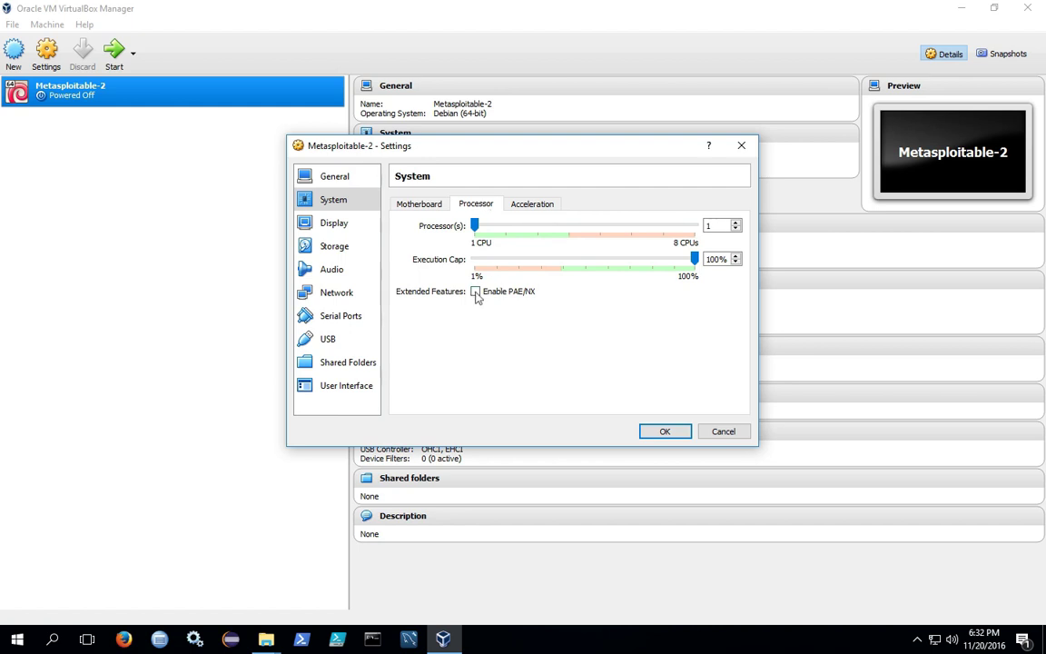
{"action": "left_click", "coordinate": [475, 291]}
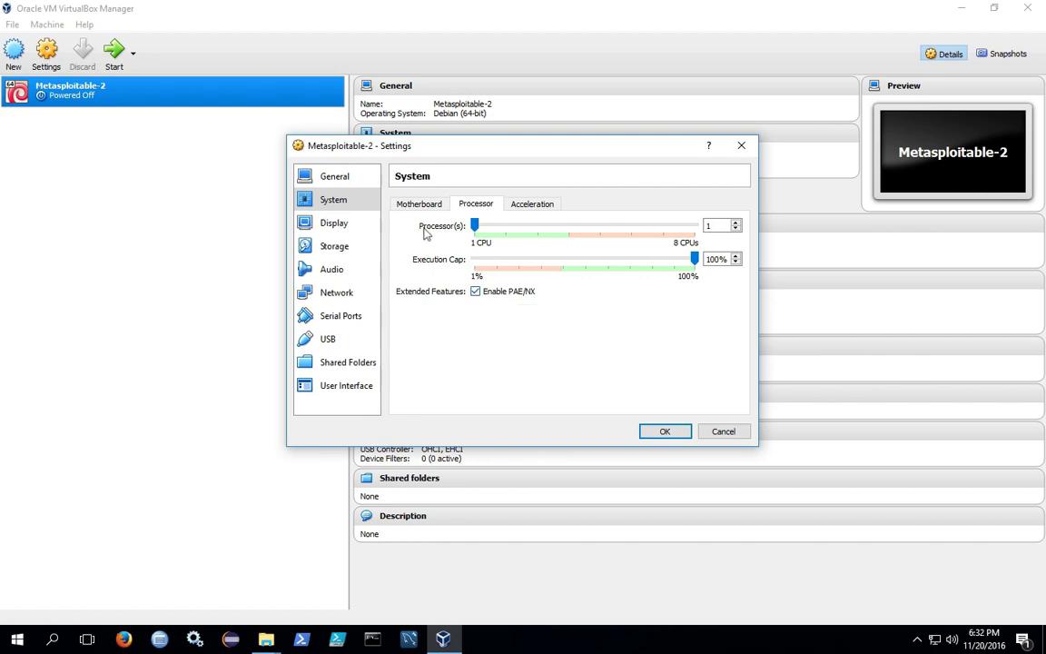
{"action": "mouse_move", "coordinate": [341, 223]}
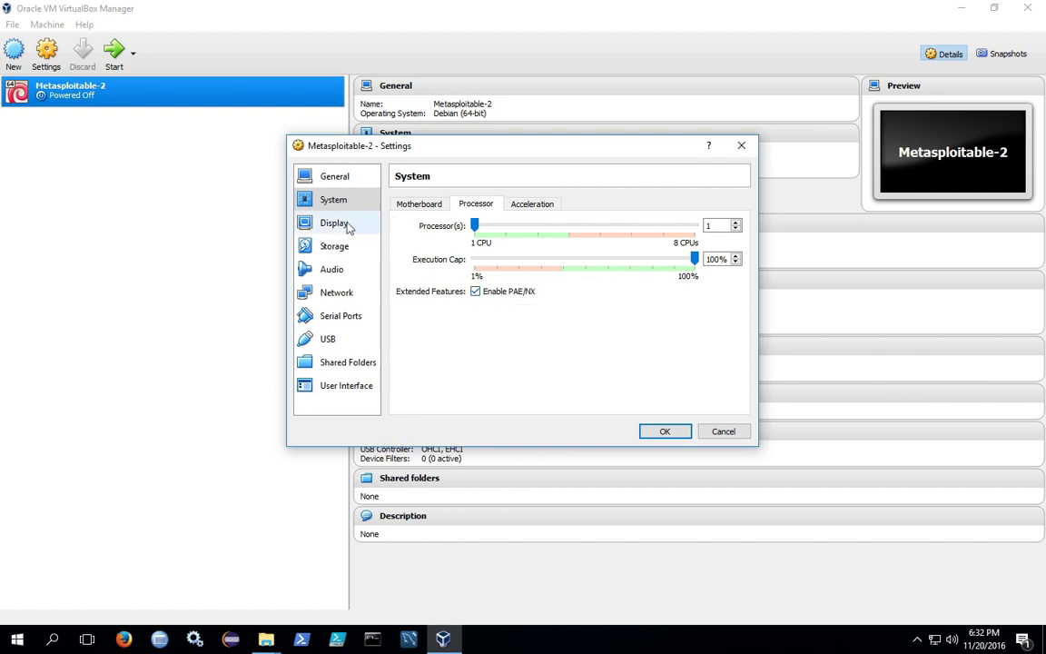
Set Metasploitable-2's video memory to 128 MB and enable 3D acceleration
{"action": "left_click", "coordinate": [334, 222]}
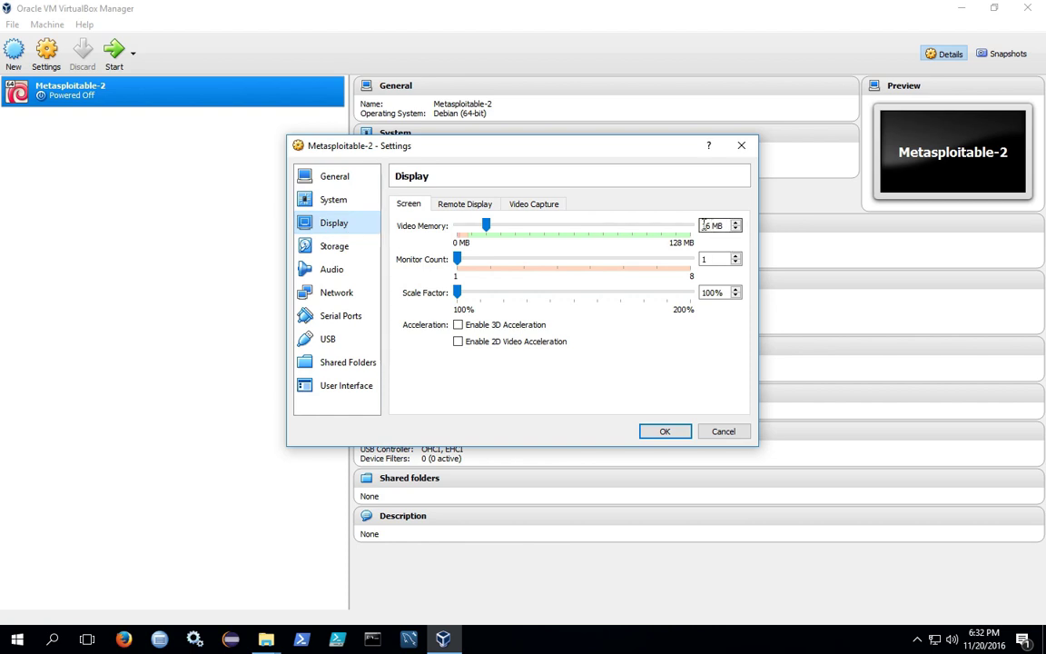
{"action": "left_click_drag", "start_coordinate": [486, 224], "coordinate": [691, 224]}
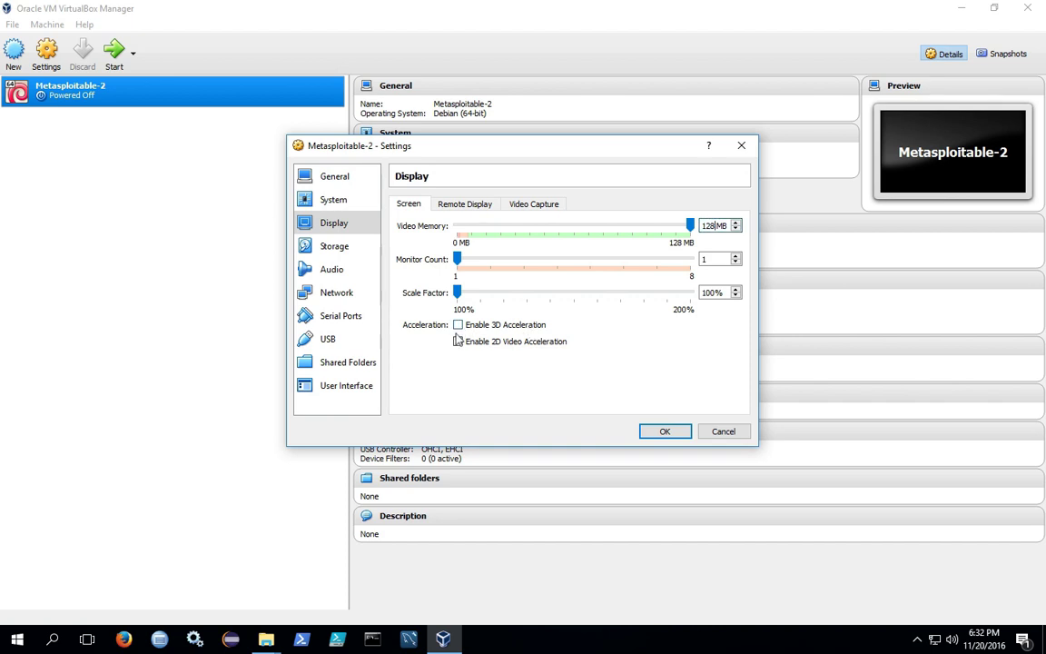
{"action": "left_click", "coordinate": [457, 324]}
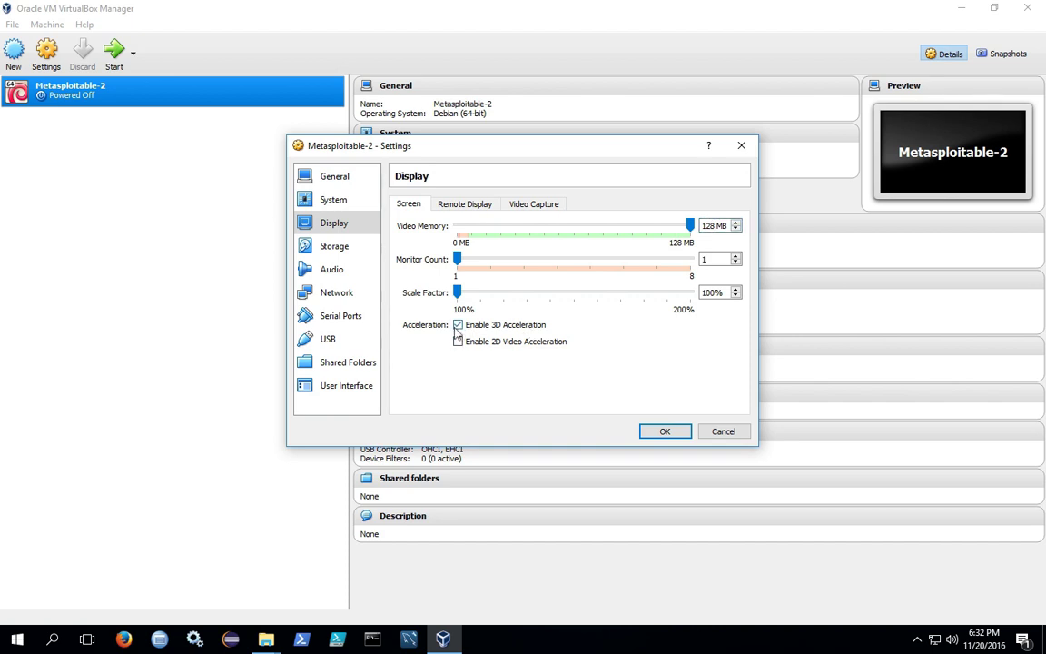
{"action": "left_click", "coordinate": [457, 325]}
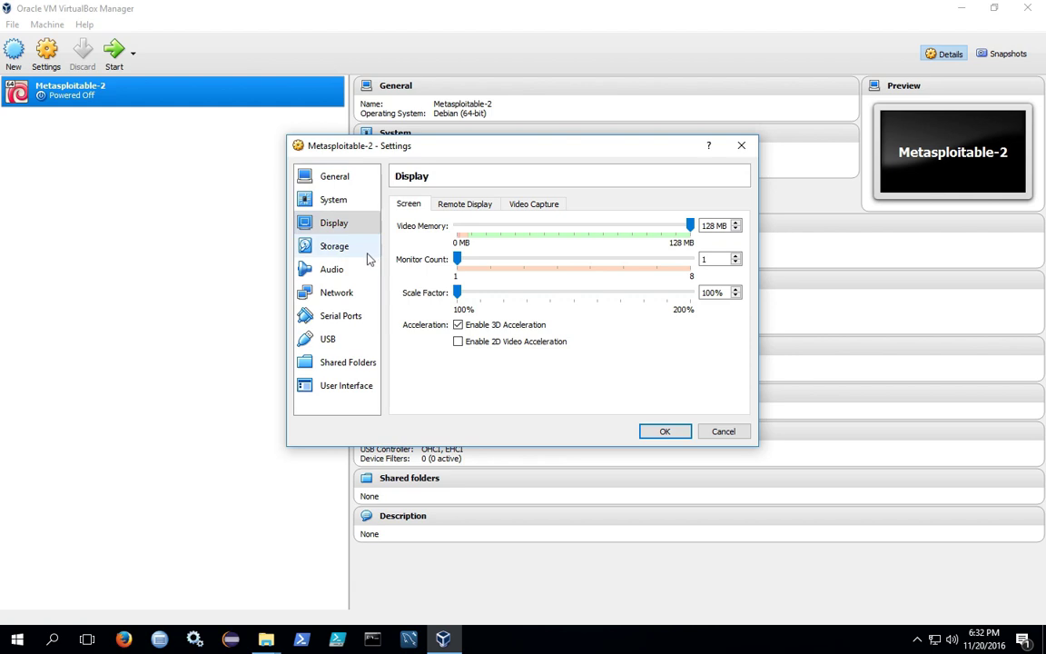
Show the Storage settings with Metasploitable.vmdk on the SATA controller
{"action": "left_click", "coordinate": [334, 245]}
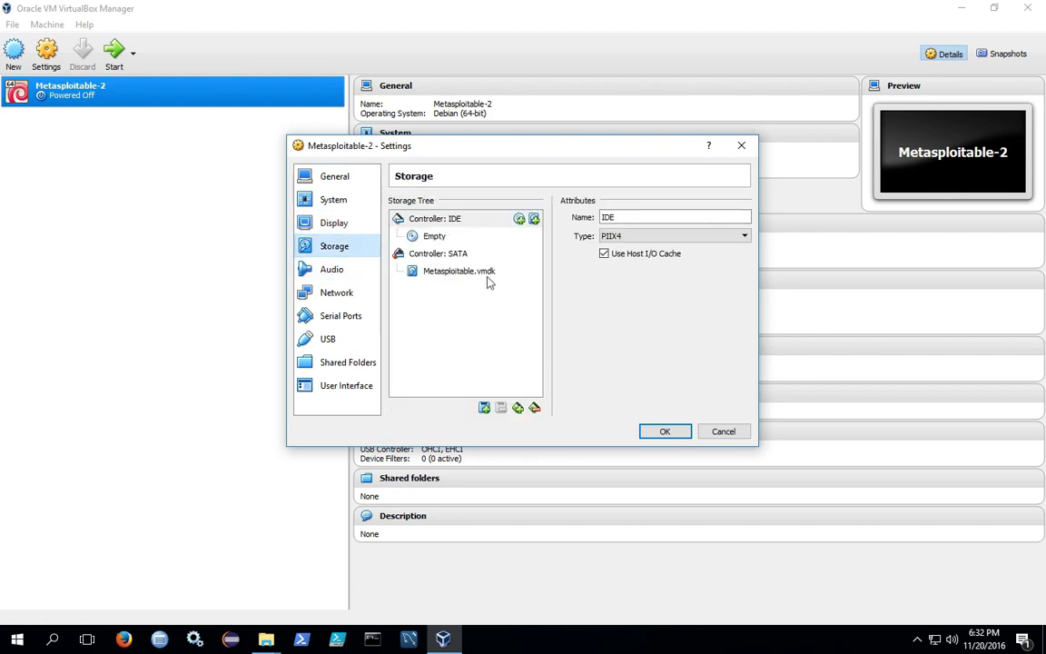
{"action": "mouse_move", "coordinate": [437, 254]}
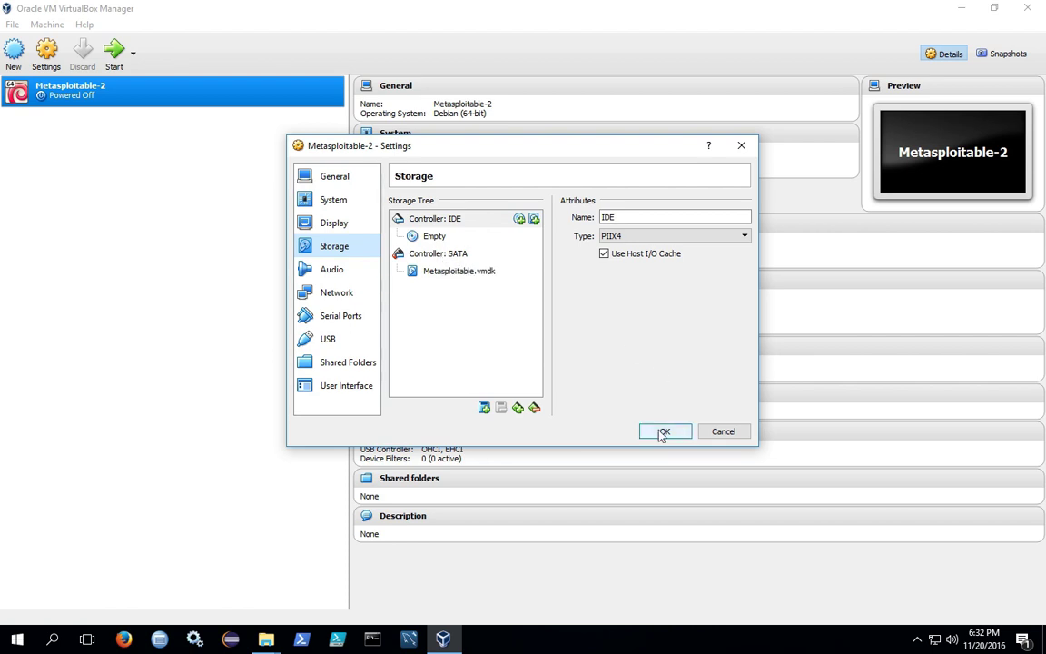
Apply the boot, processor and display changes with OK
{"action": "left_click", "coordinate": [665, 431]}
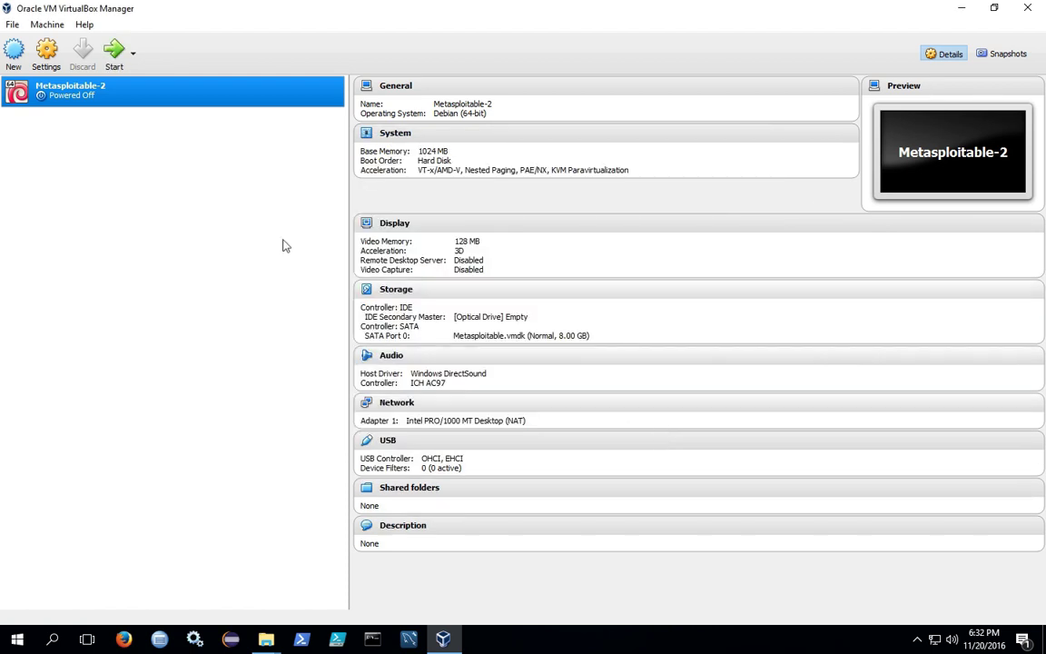
{"action": "mouse_move", "coordinate": [116, 52]}
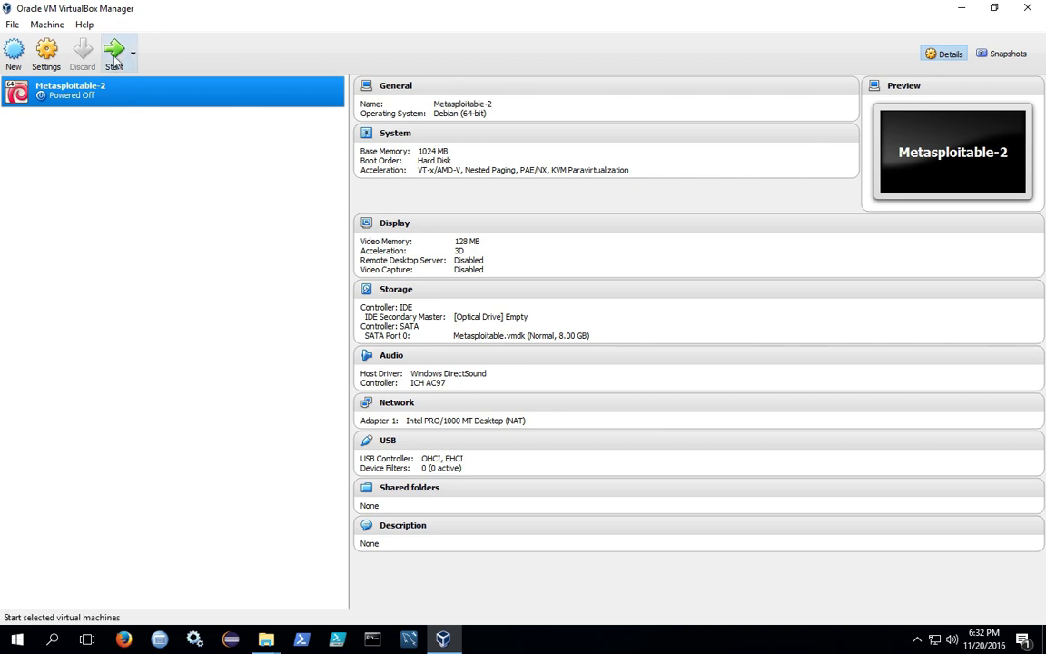
{"action": "mouse_move", "coordinate": [115, 47]}
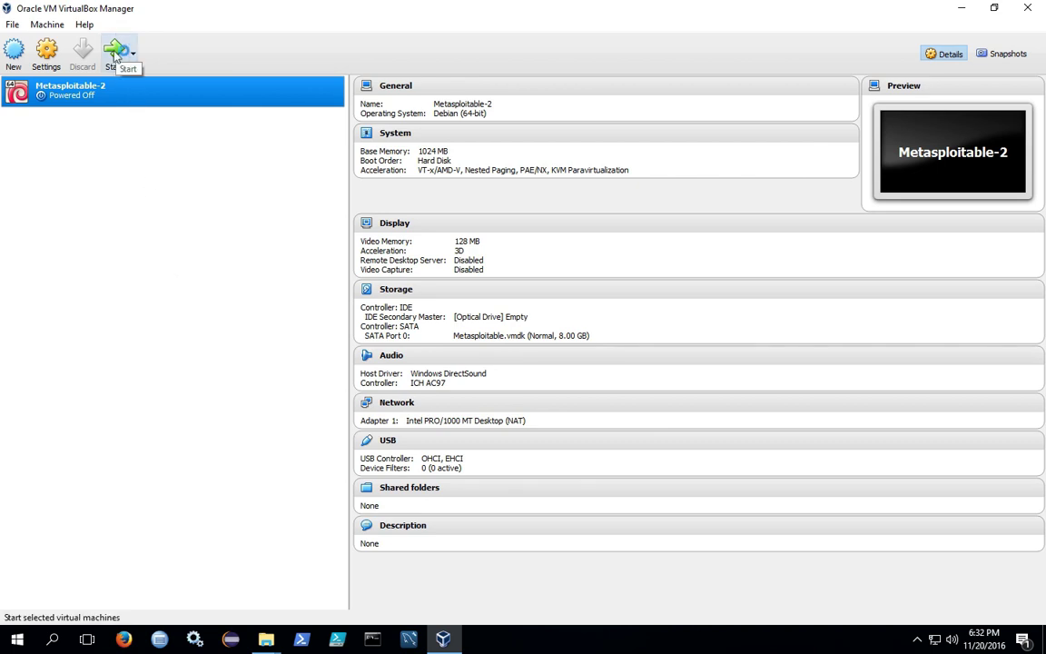